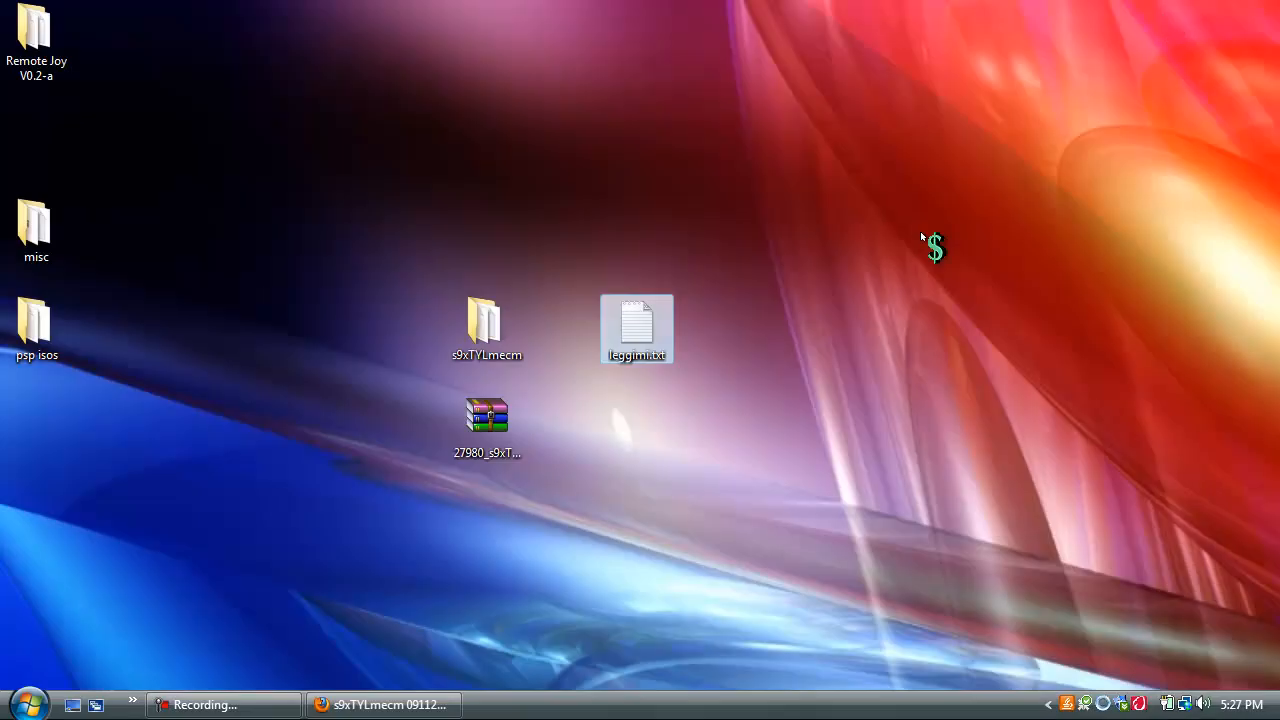
Reach PSP > GAME on Removable Disk (I:) and drop the s9xTYLmecm folder into it.
left_click_drag(488, 420, 562, 244)
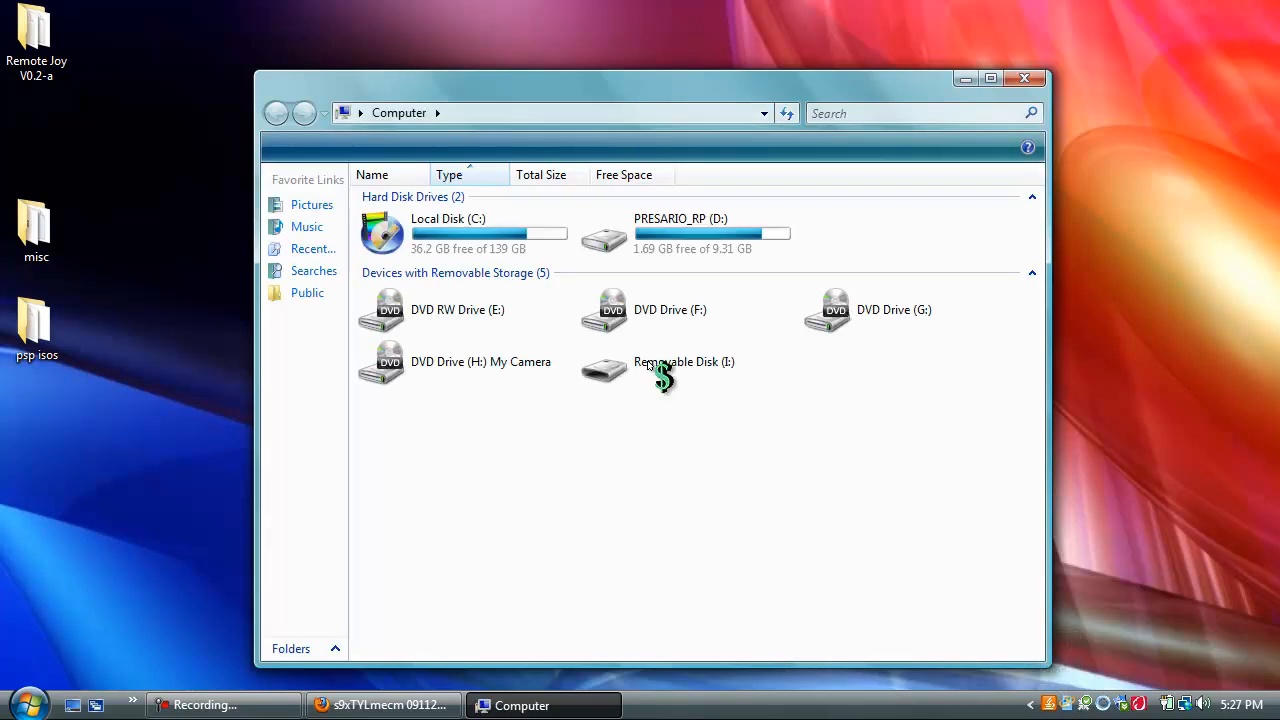
double_click(654, 370)
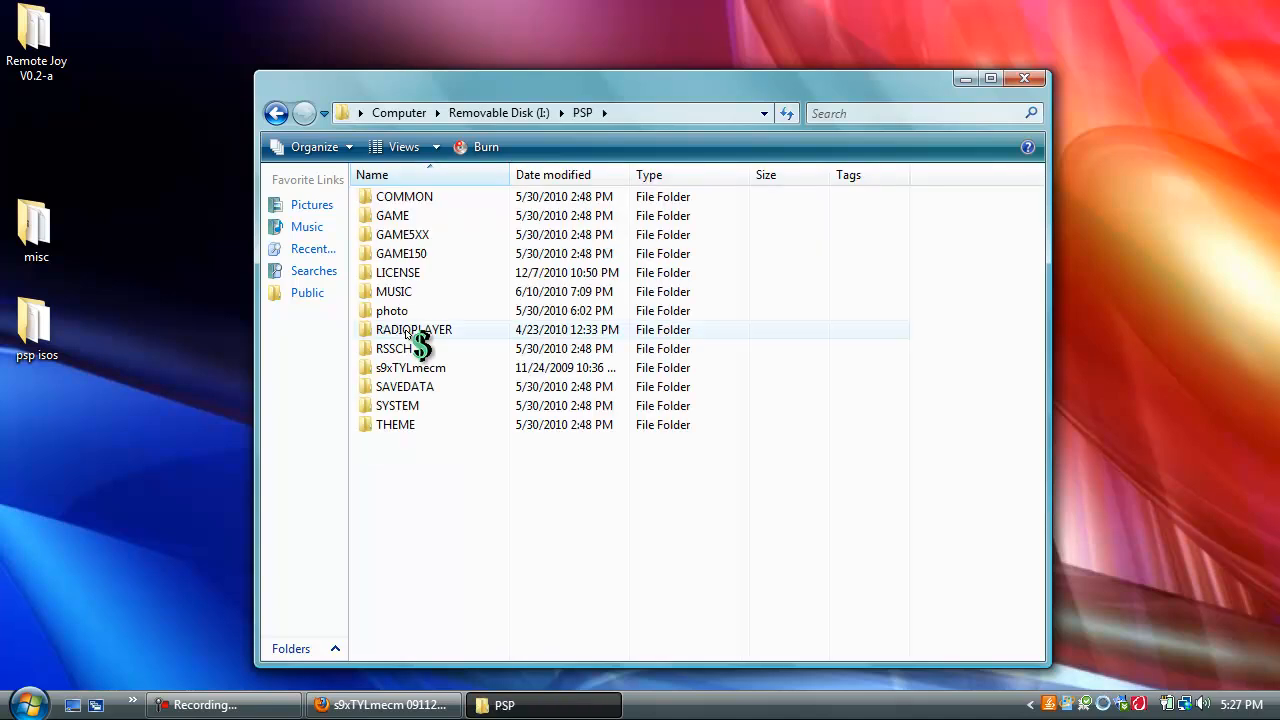
double_click(392, 216)
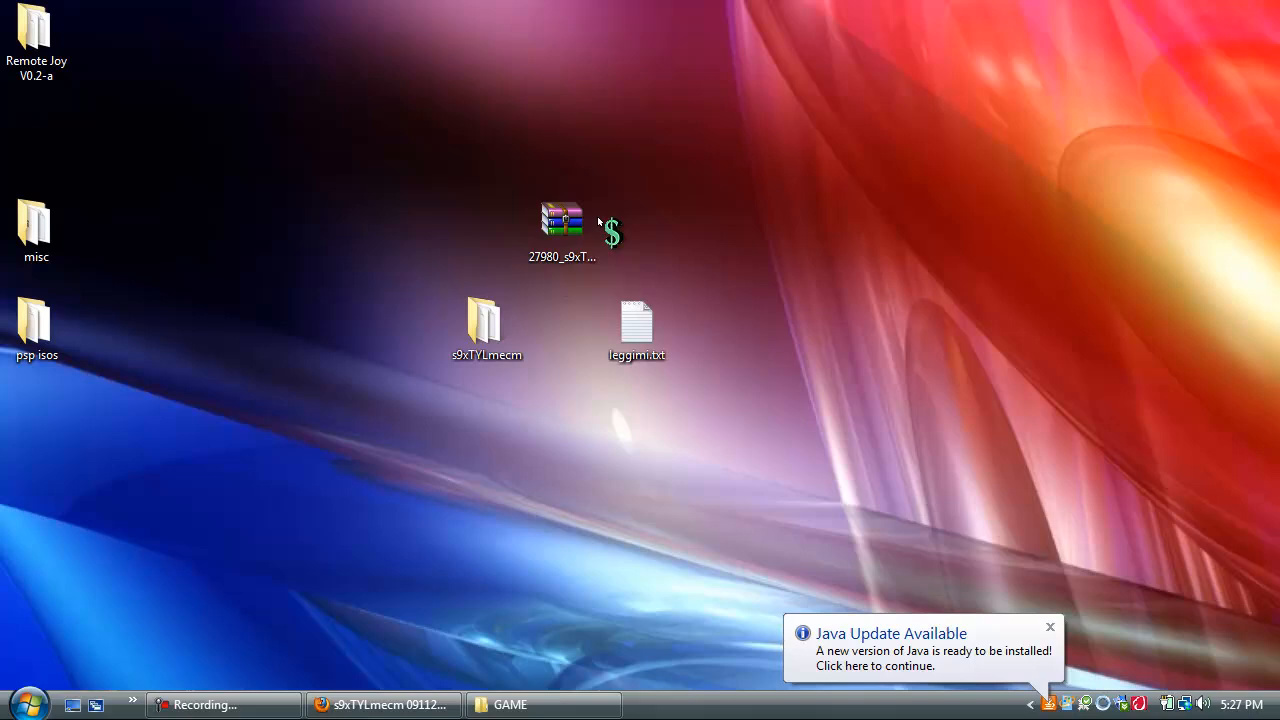
left_click(380, 704)
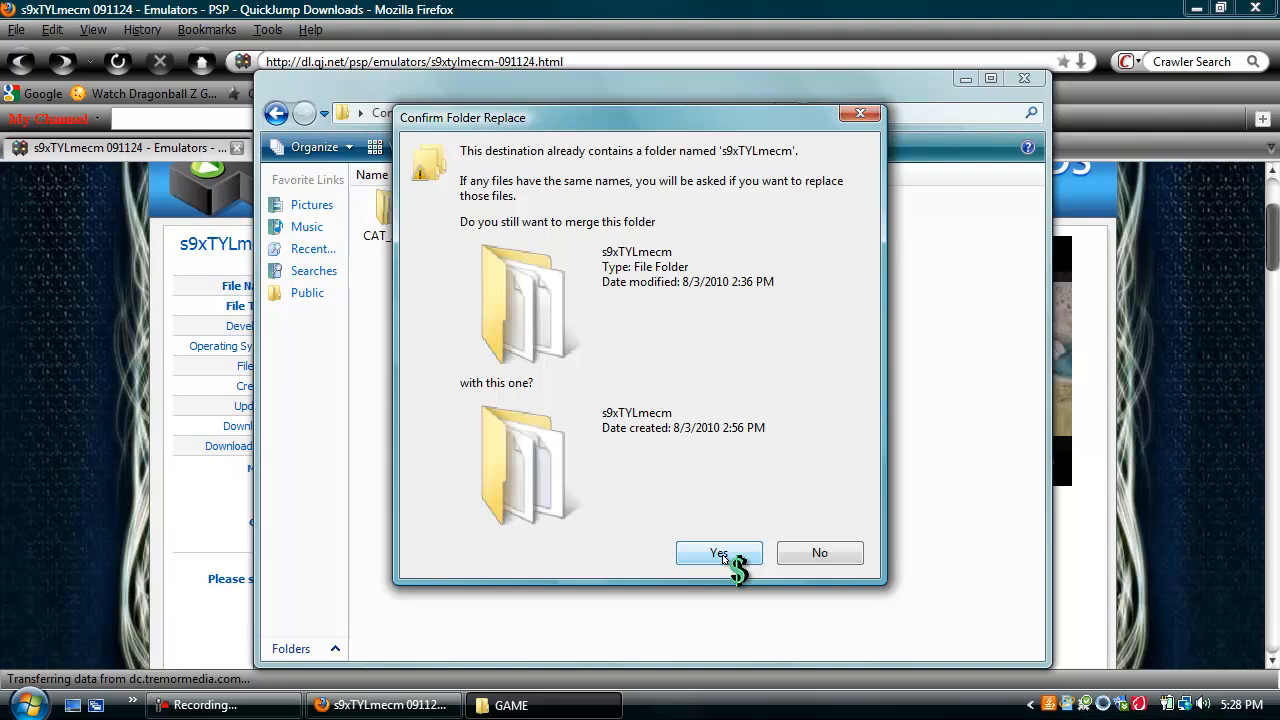
Confirm the s9xTYLmecm merge with Copy and Replace for EBOOT.PBP and all remaining conflicts, adhoc folders included.
left_click(720, 552)
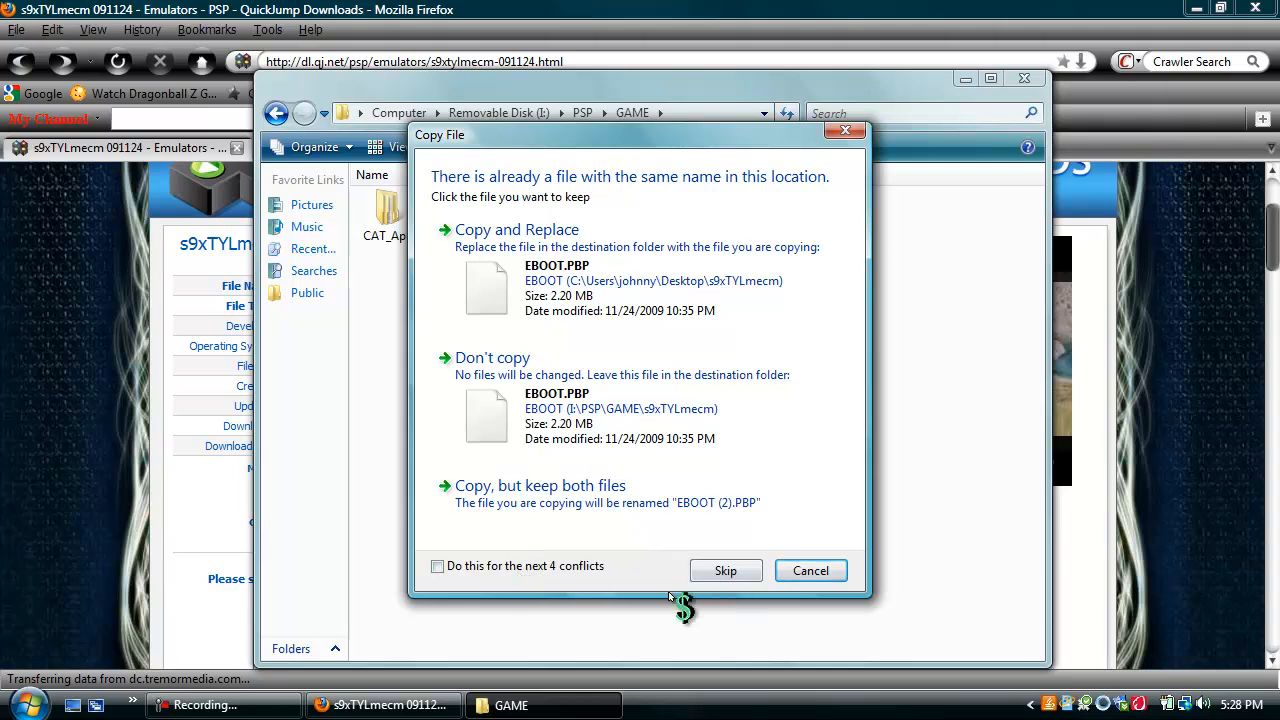
left_click(436, 566)
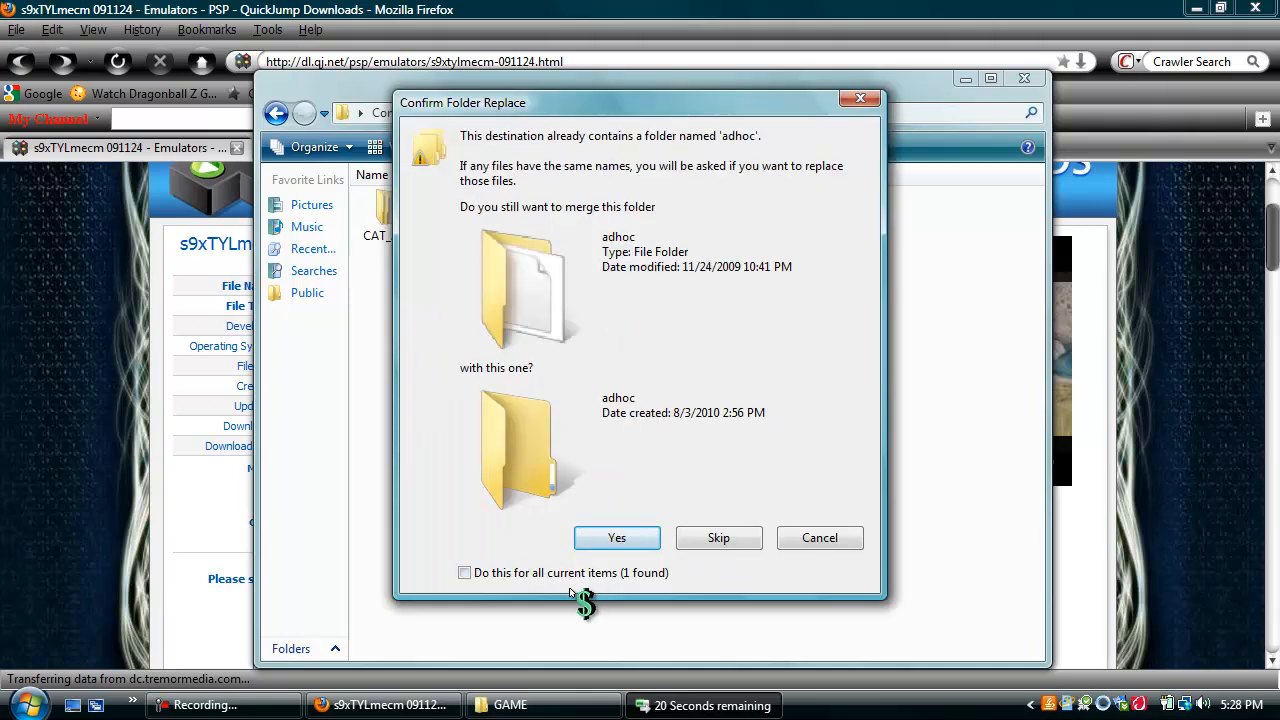
left_click(464, 572)
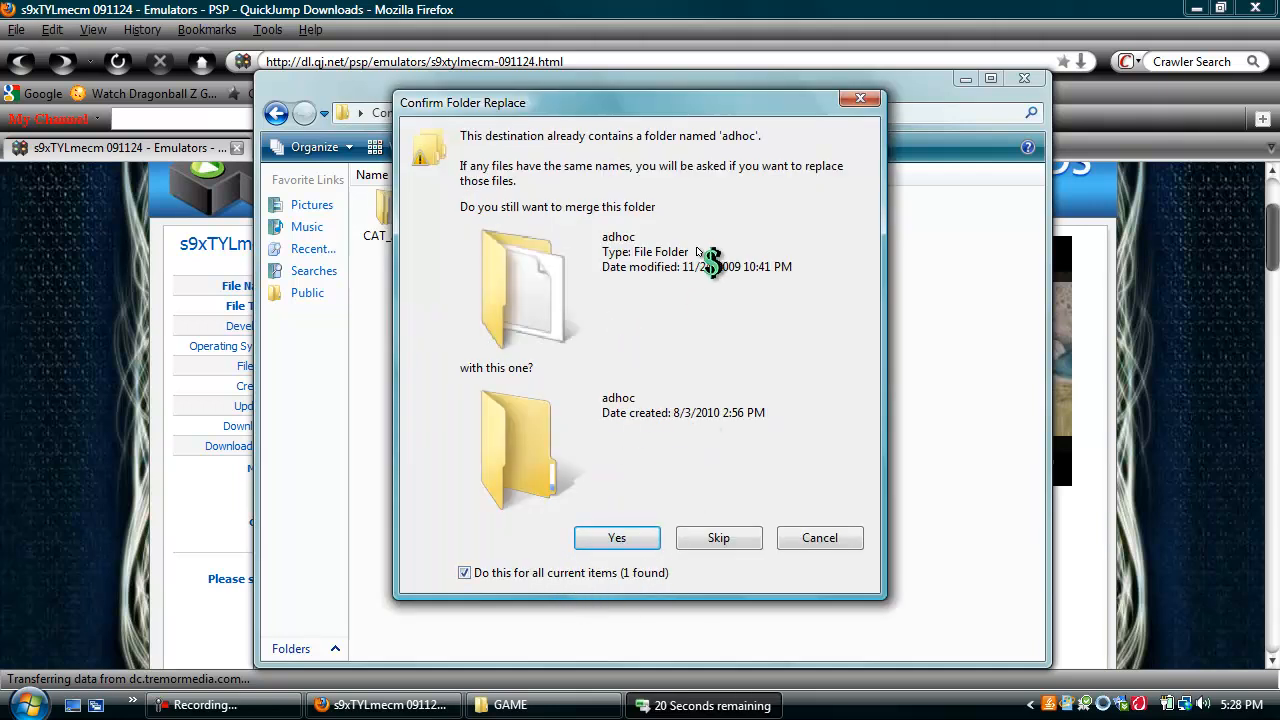
left_click(616, 538)
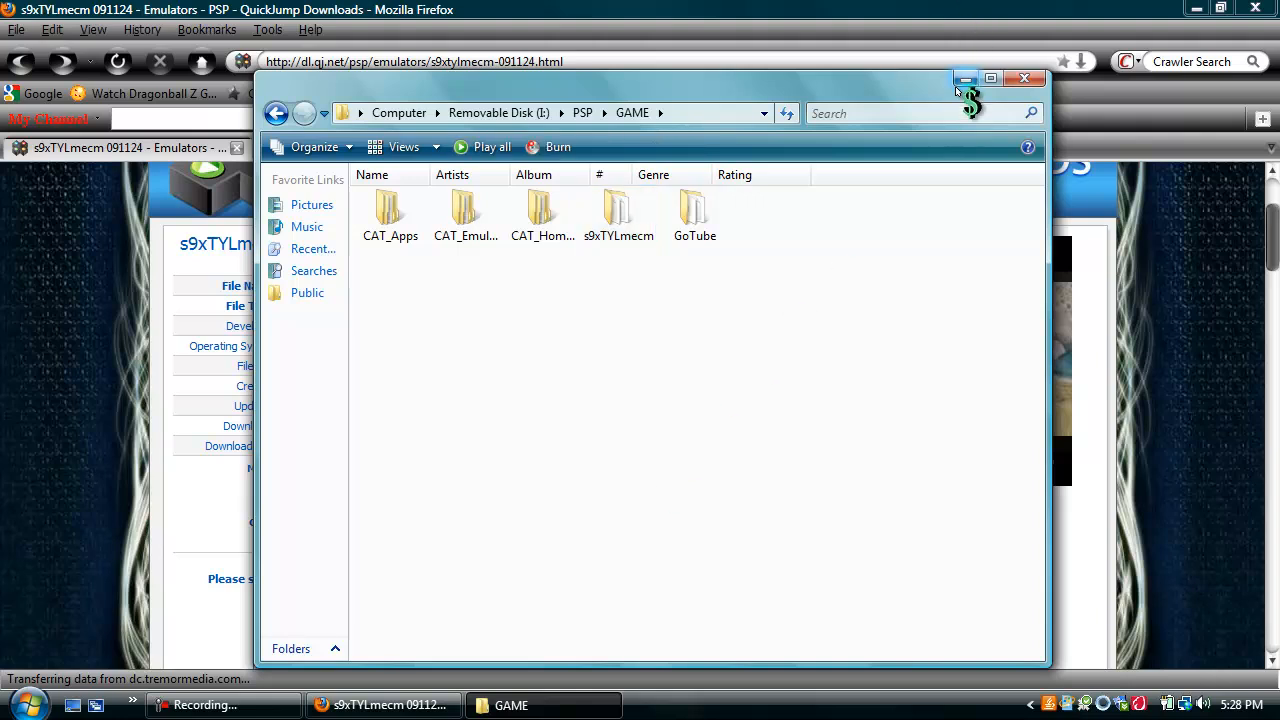
Leave Explorer and reach the Super Mario All-Stars + Super Mario World page from DopeROMs' Top Roms list.
left_click(1024, 80)
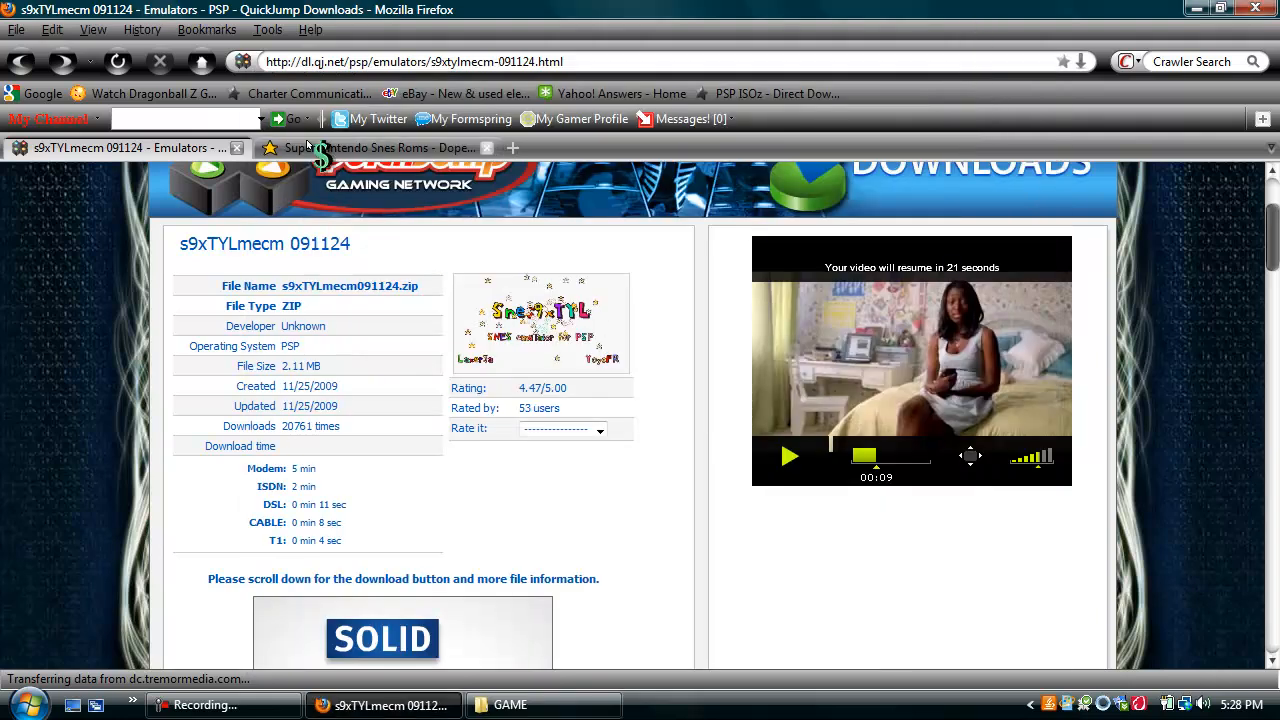
left_click(380, 148)
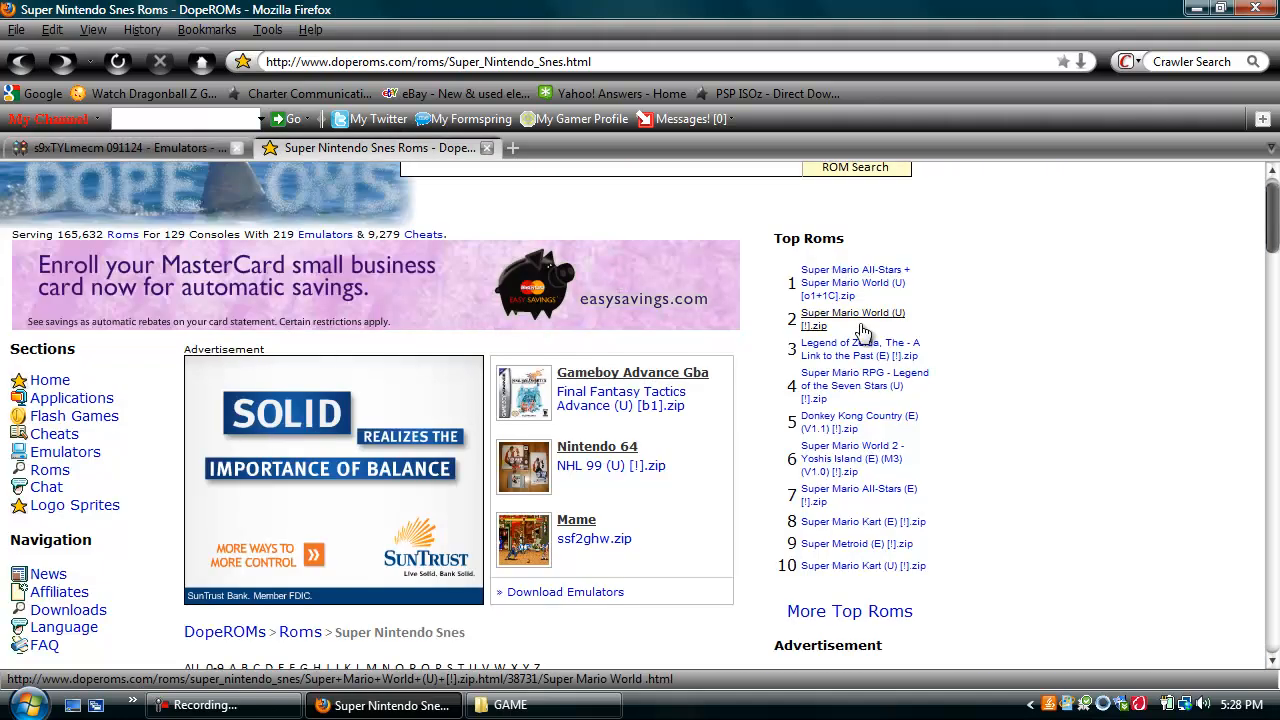
scroll("down", 3)
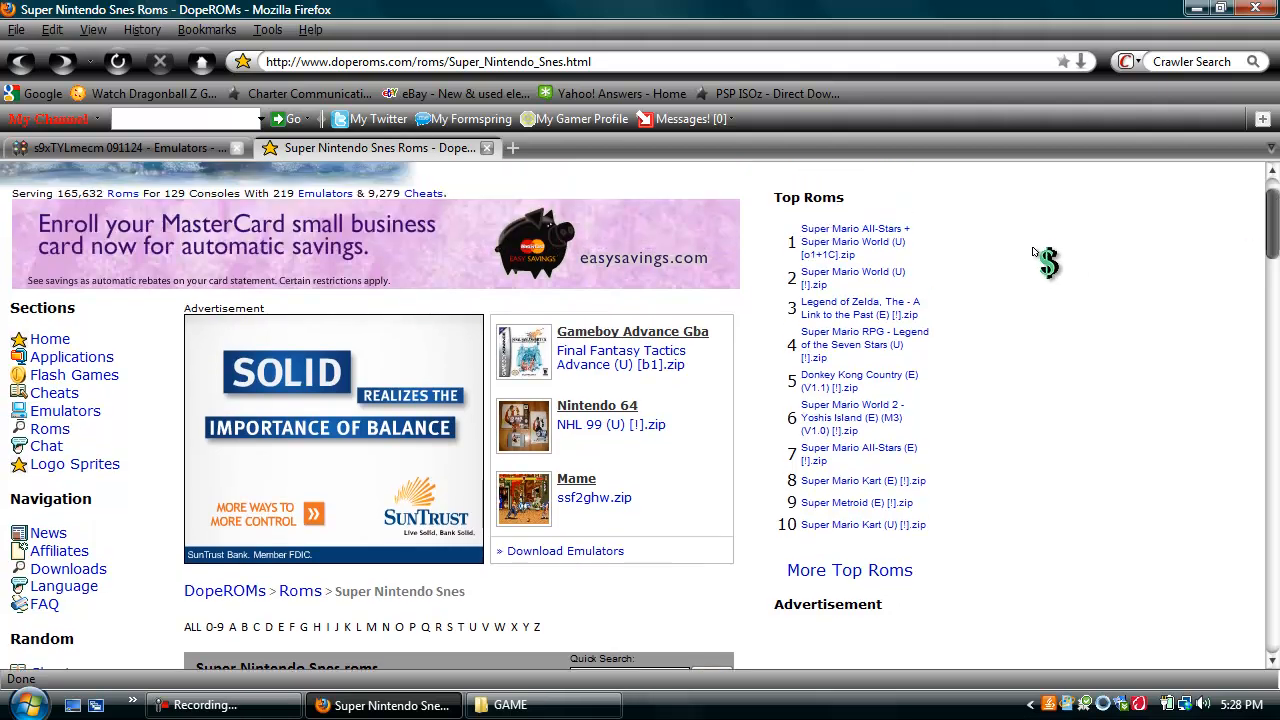
mouse_move(876, 256)
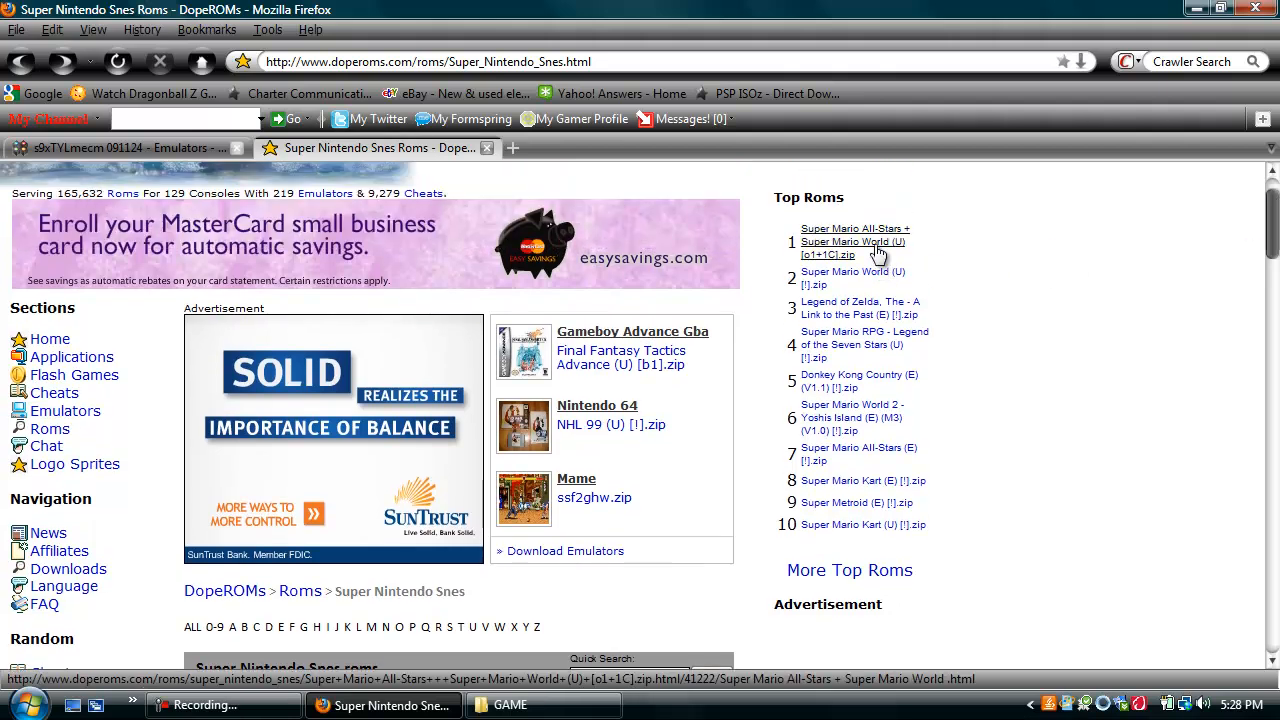
left_click(852, 240)
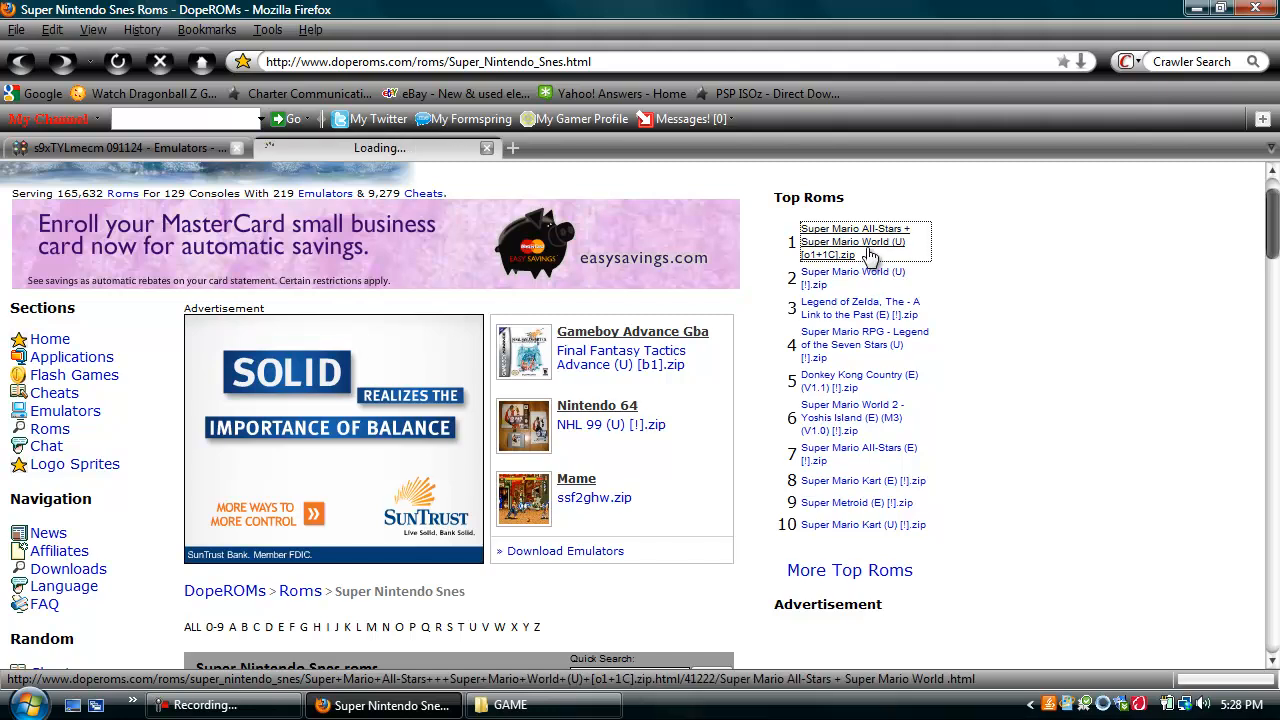
left_click(856, 240)
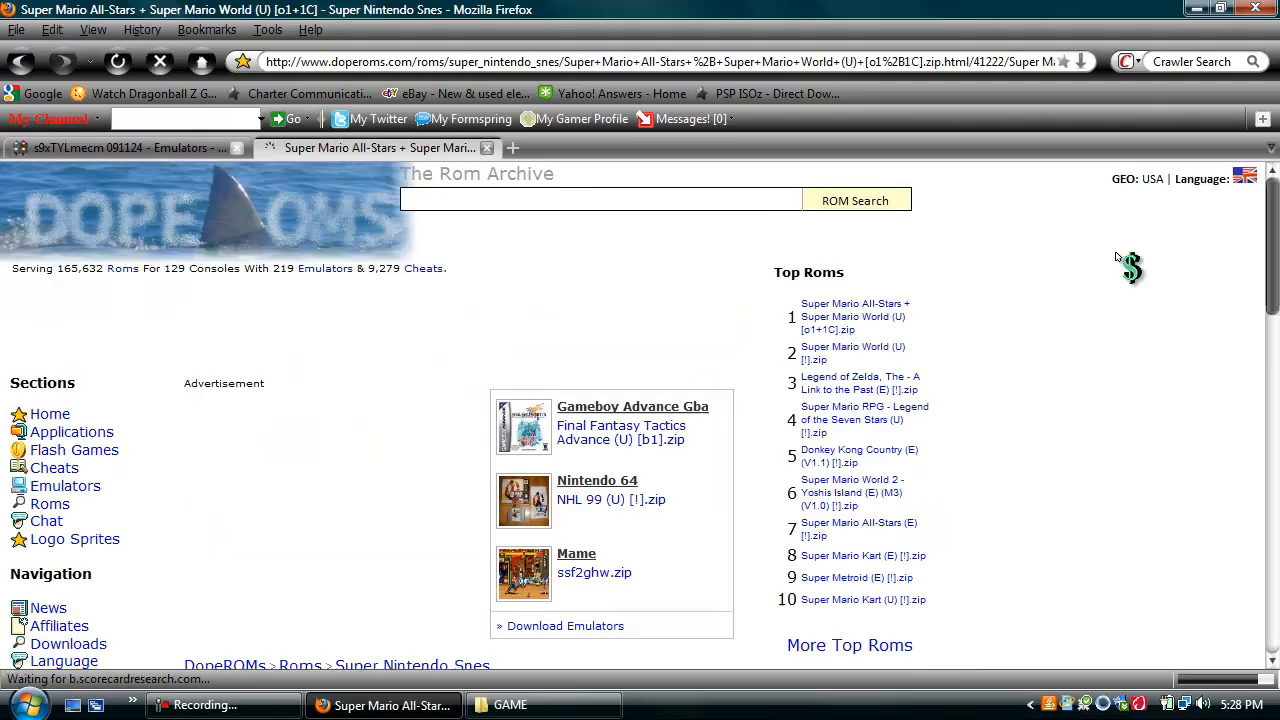
Go through Download ROM to the download page for Super Mario All-Stars + Super Mario World (U) [o1+1C].zip.
scroll("down", 3)
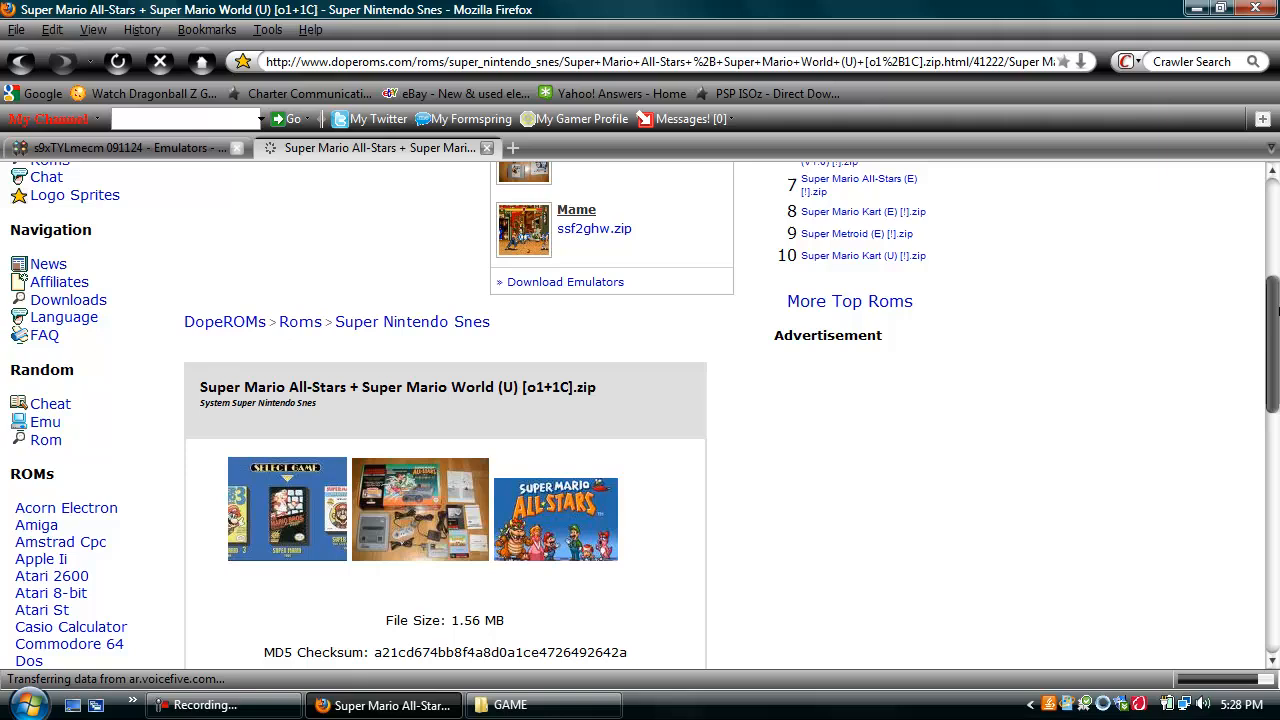
scroll("down", 3)
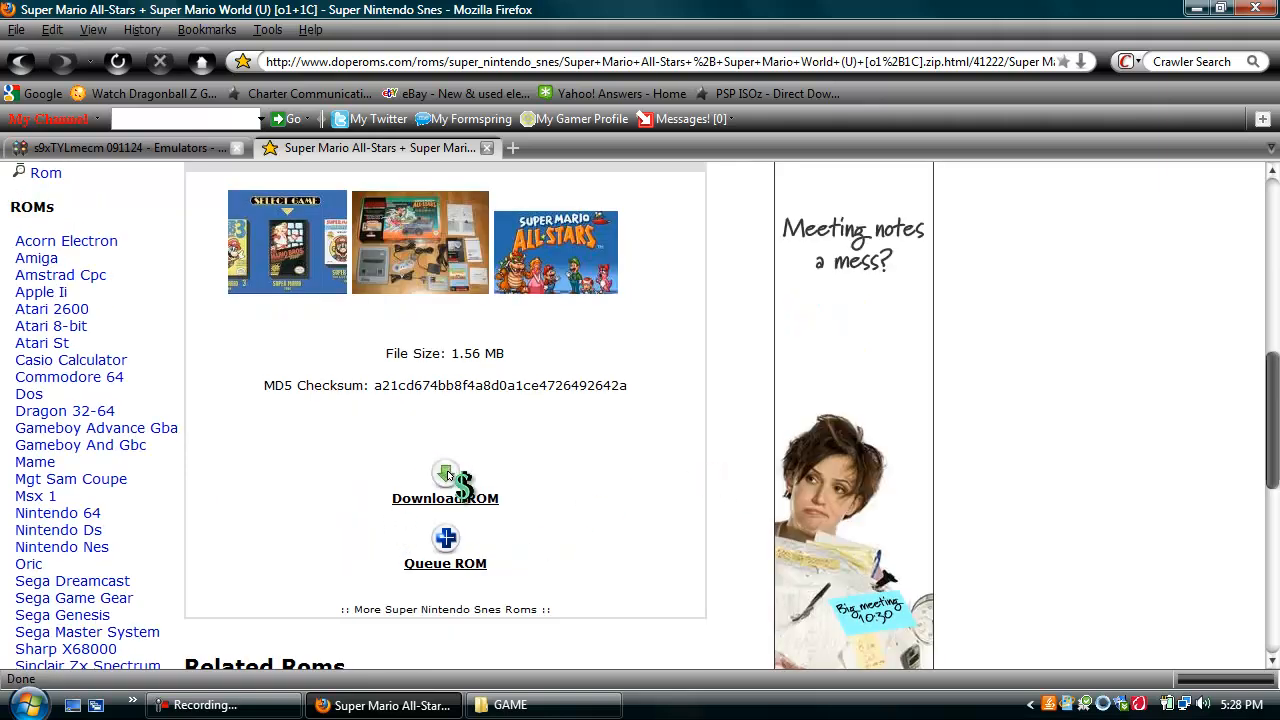
left_click(444, 480)
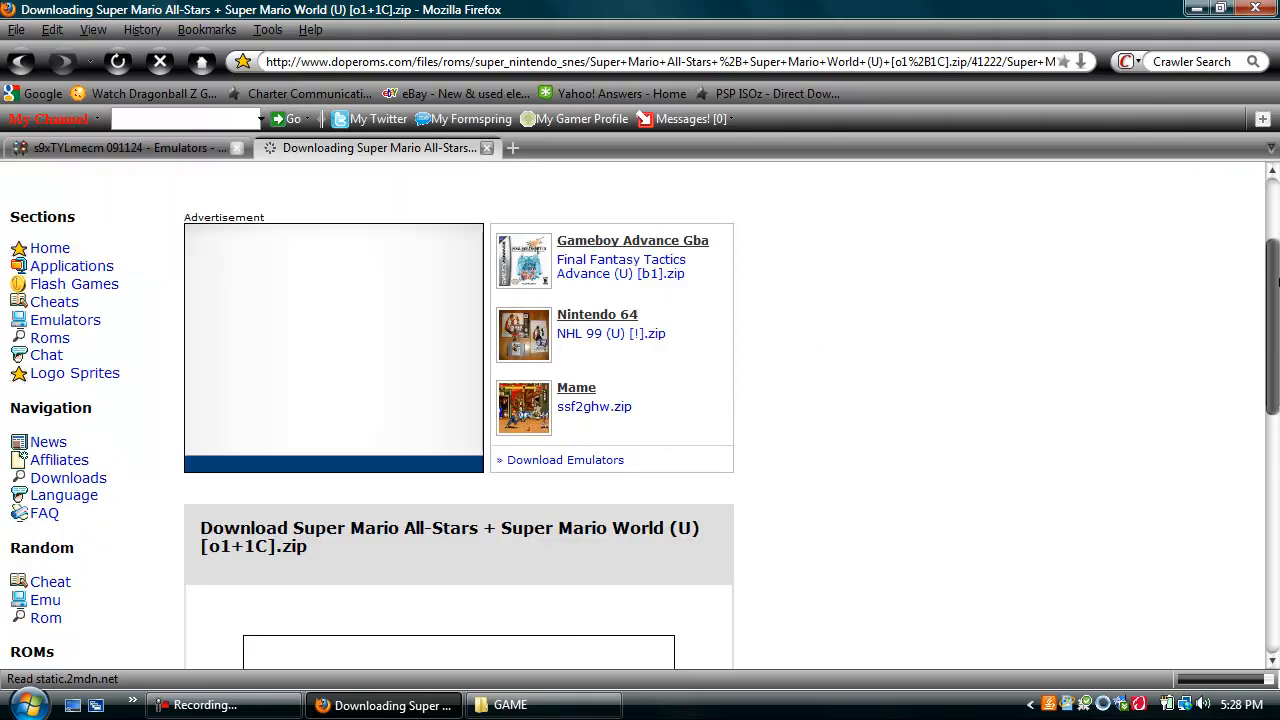
scroll("down", 3)
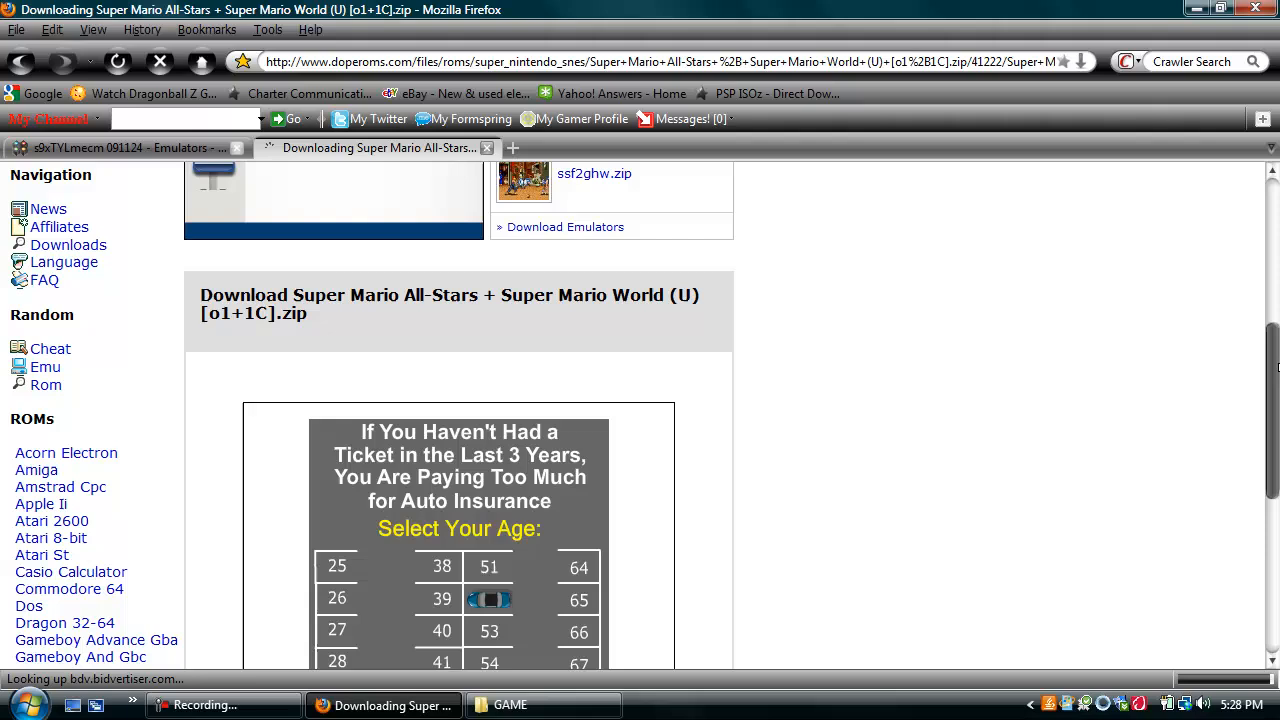
scroll("down", 3)
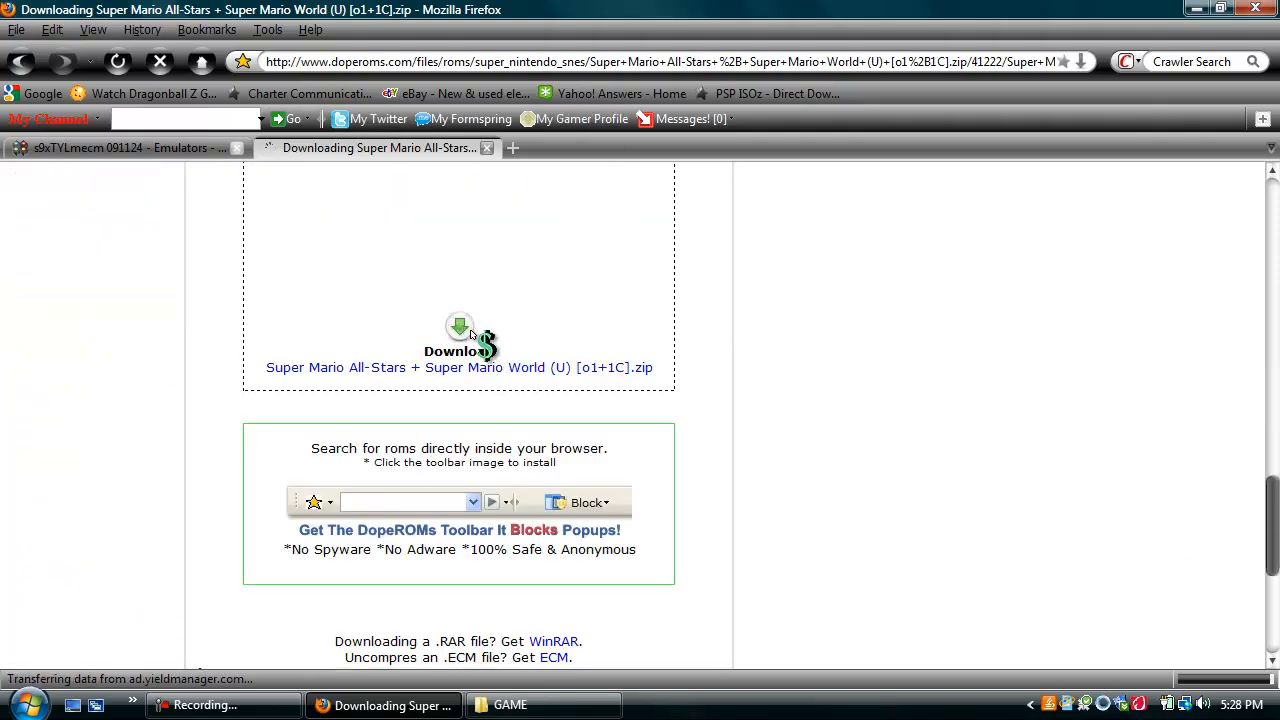
Download the Super Mario All-Stars zip with Save File, wait for it to finish and dismiss the Downloads list.
left_click(458, 330)
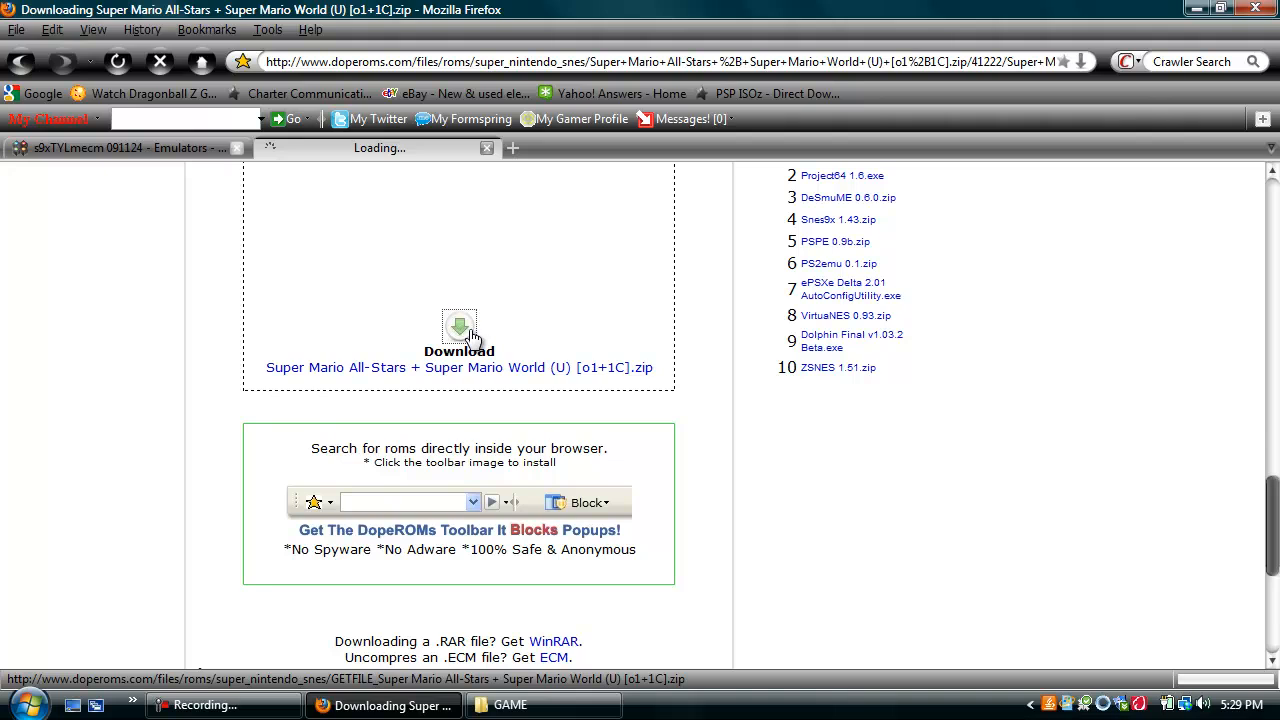
left_click(460, 328)
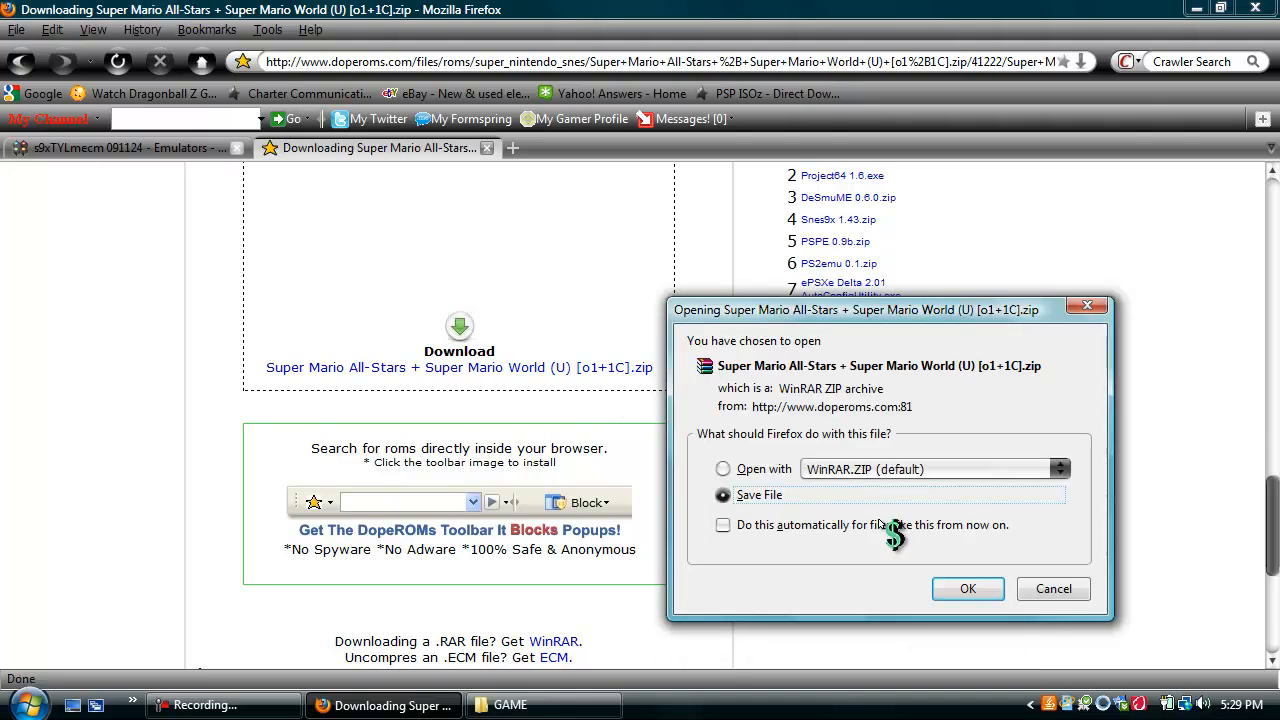
left_click(968, 588)
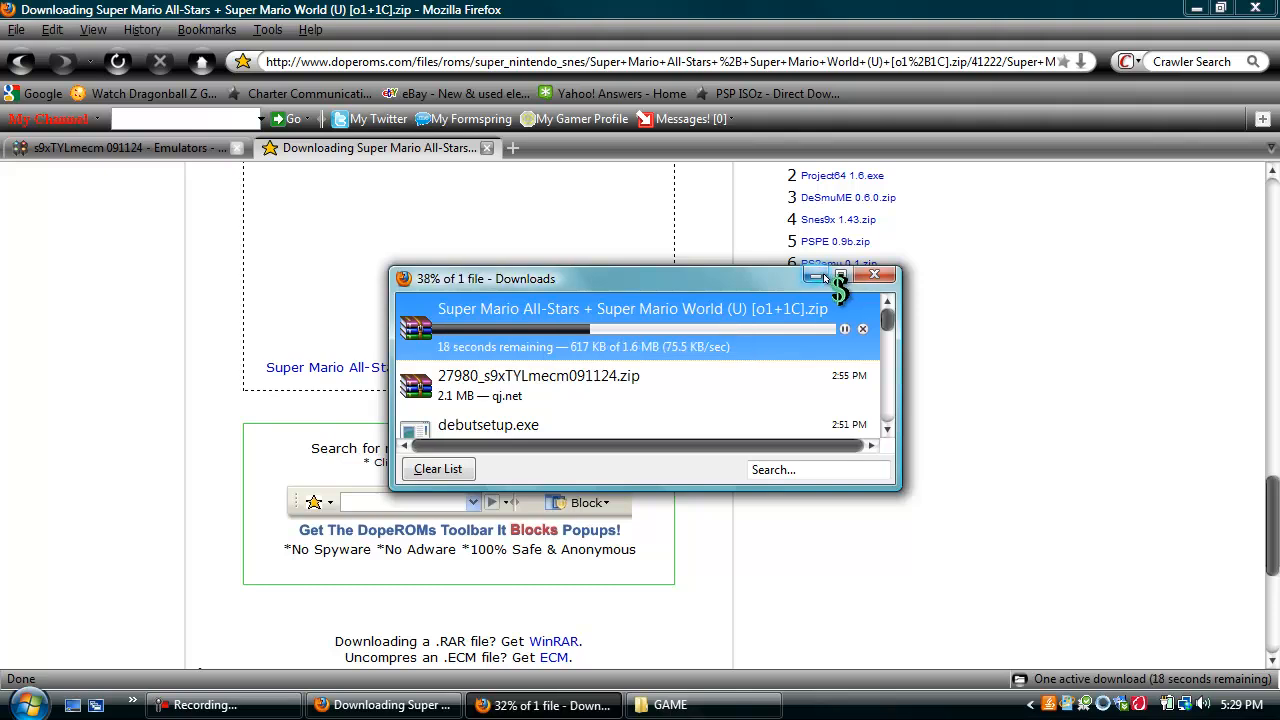
mouse_move(826, 278)
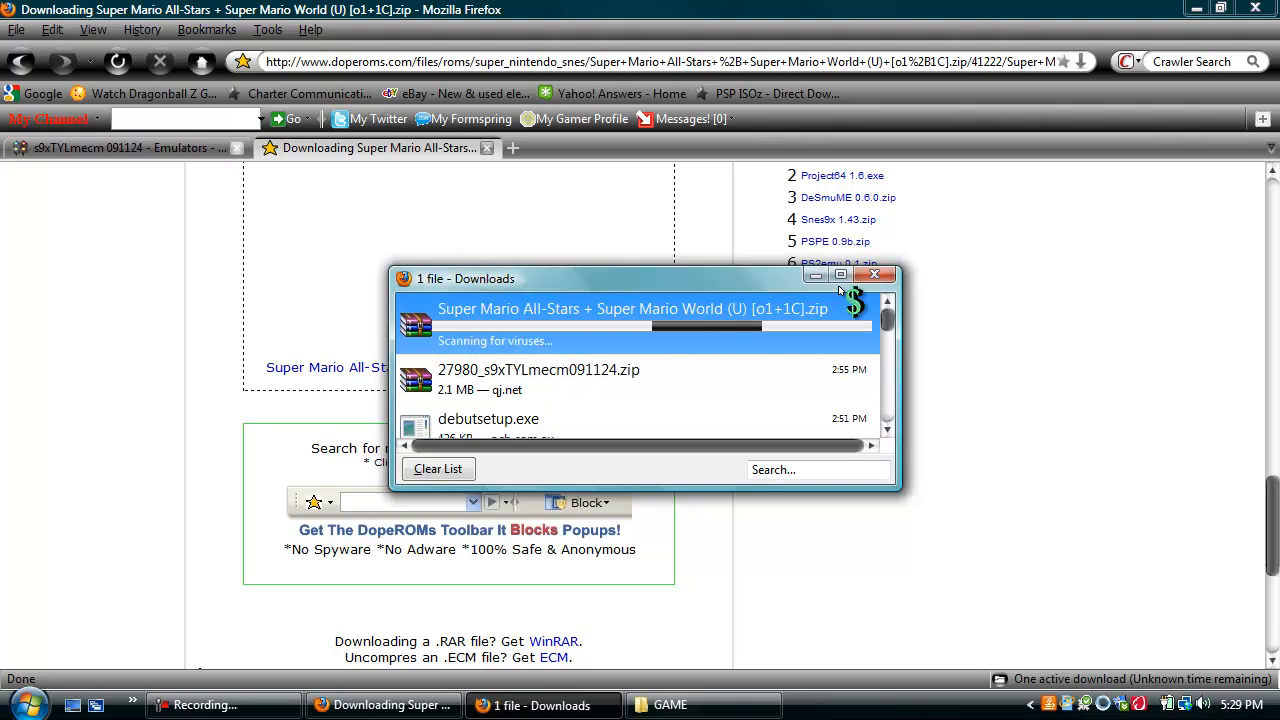
left_click(874, 274)
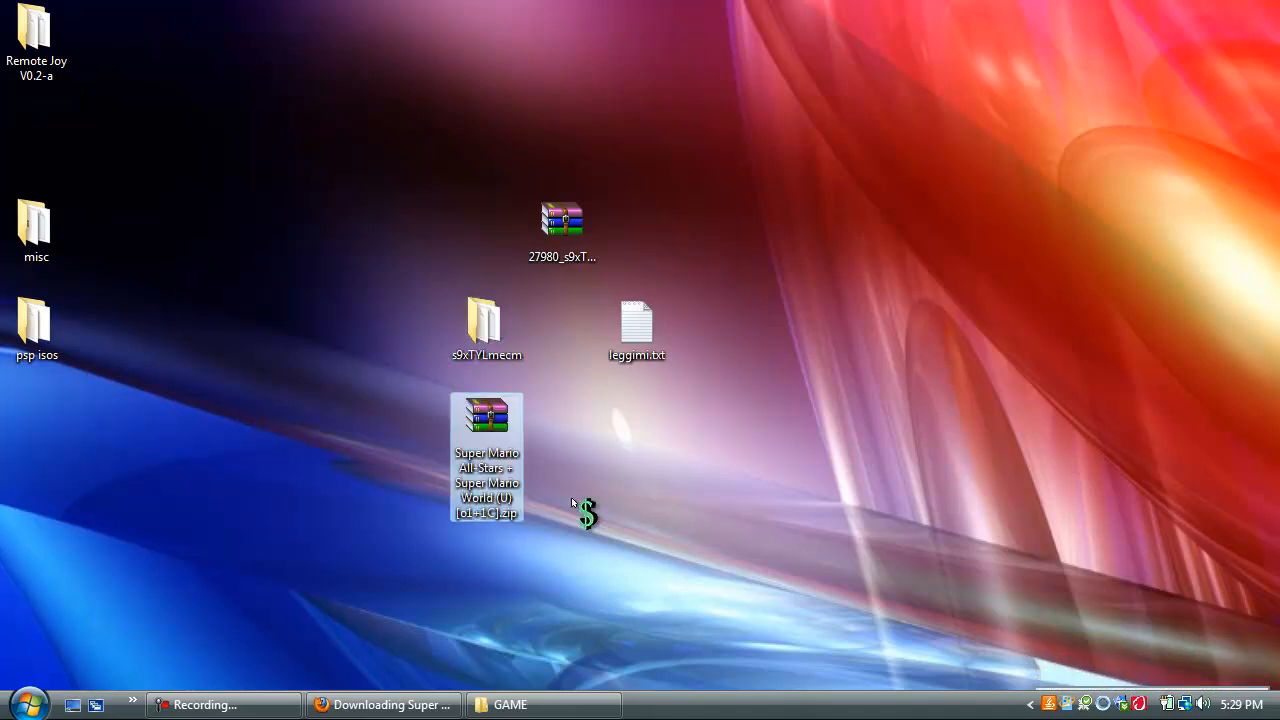
mouse_move(510, 502)
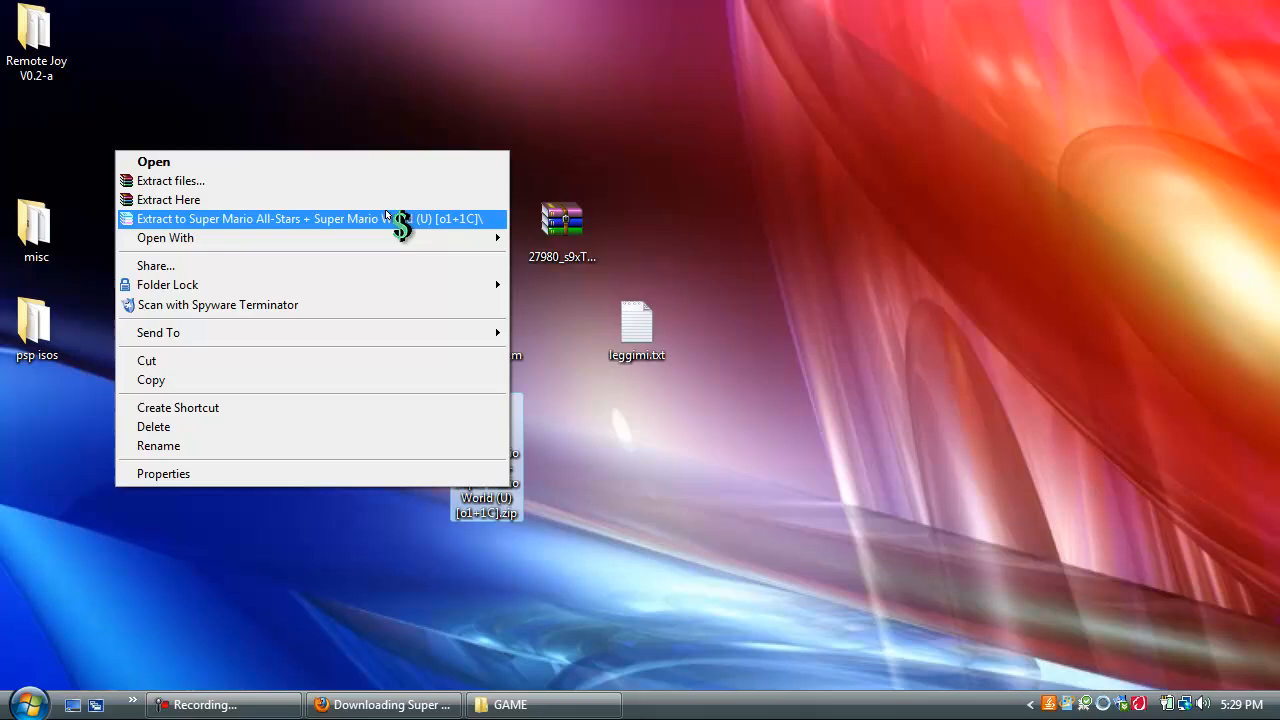
mouse_move(408, 190)
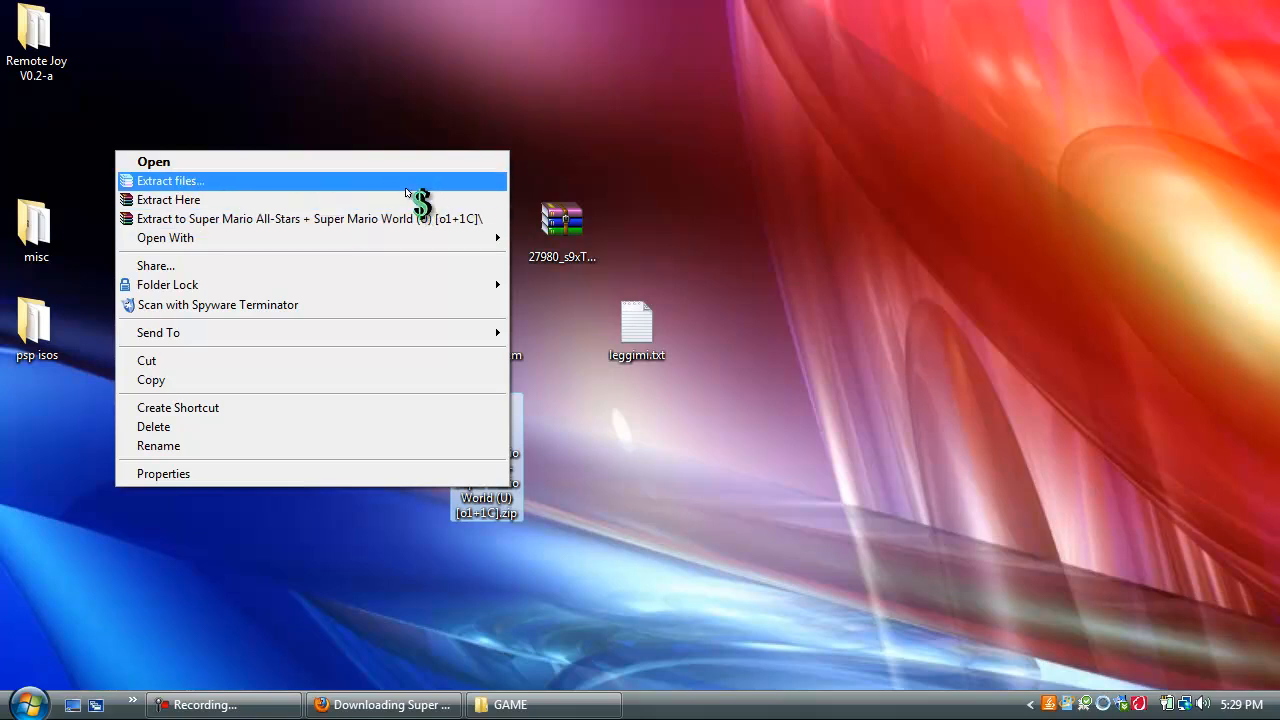
Extract the Super Mario All-Stars ROM from the desktop zip via the WinRAR context-menu option.
left_click(168, 200)
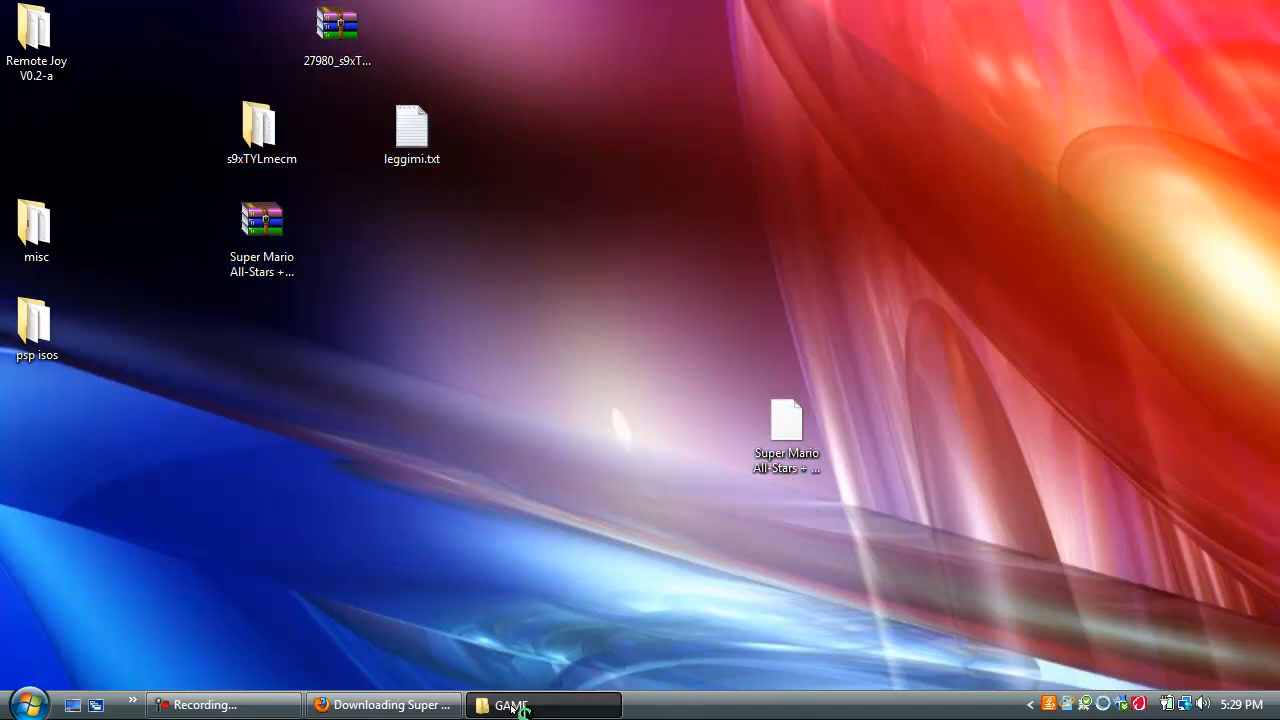
Return to the PSP's GAME window and reach s9xTYLmecm > roms to drop the .smc ROM in.
left_click(512, 704)
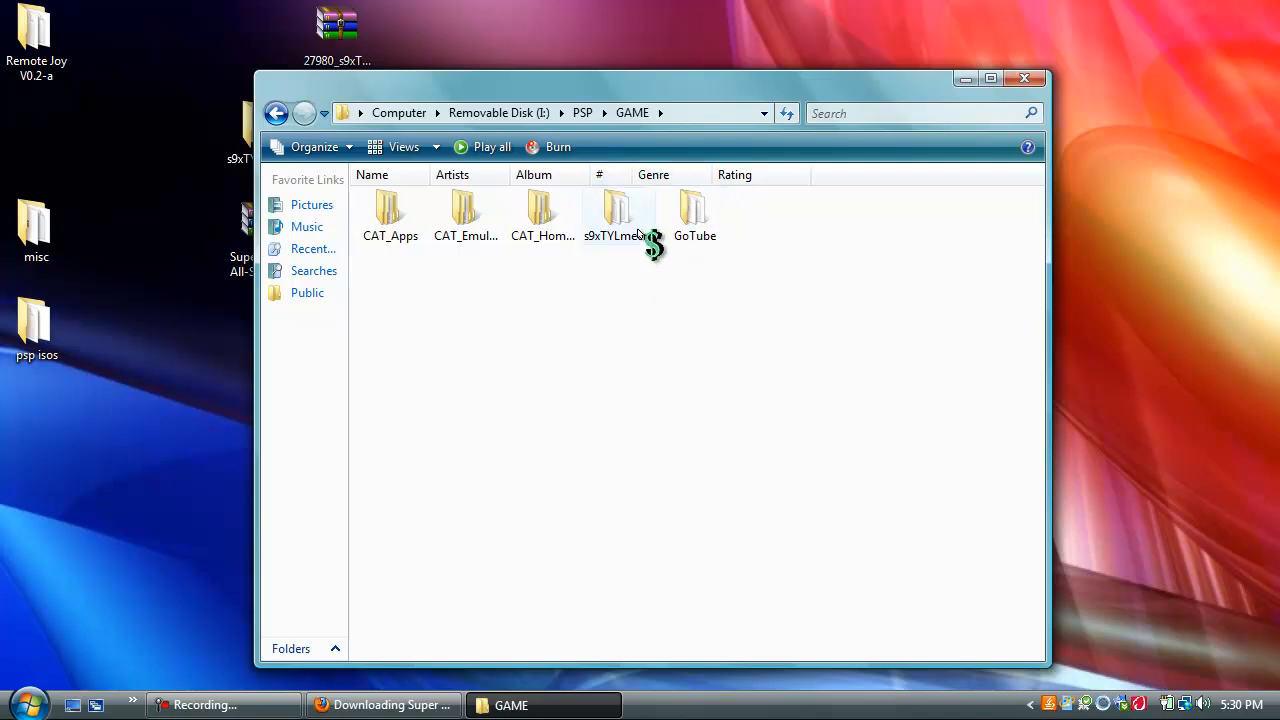
double_click(618, 210)
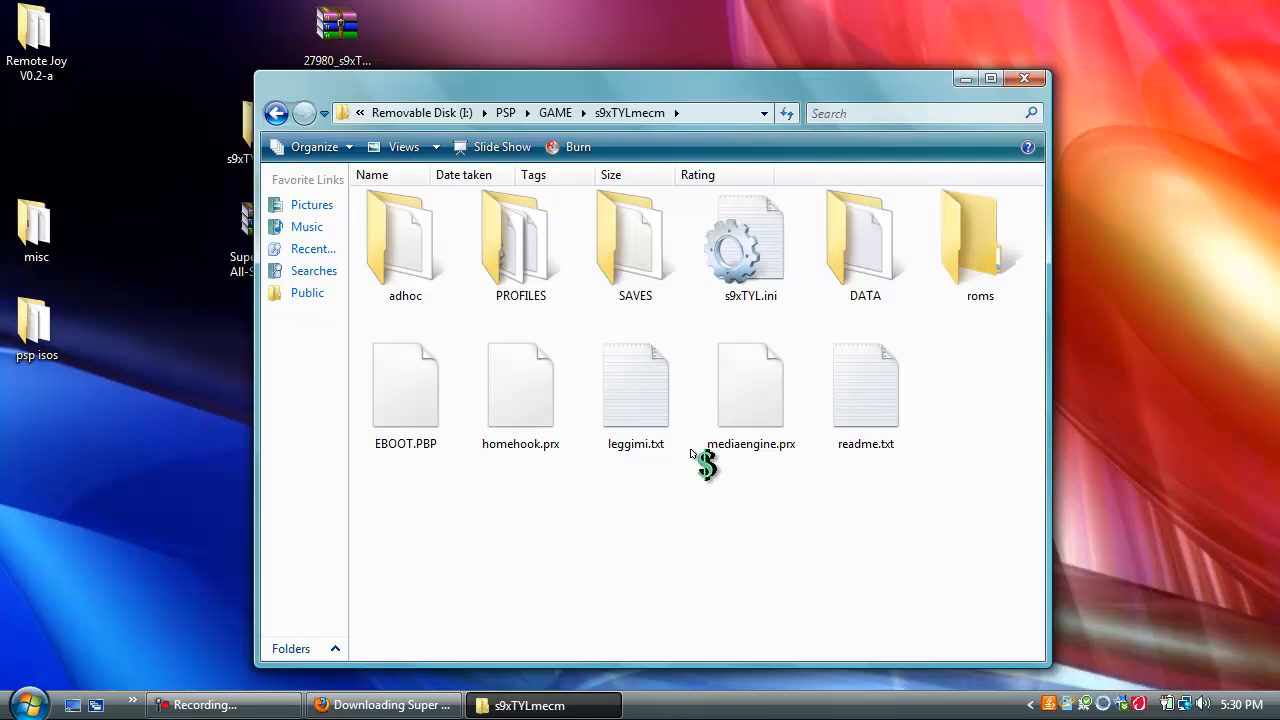
double_click(980, 240)
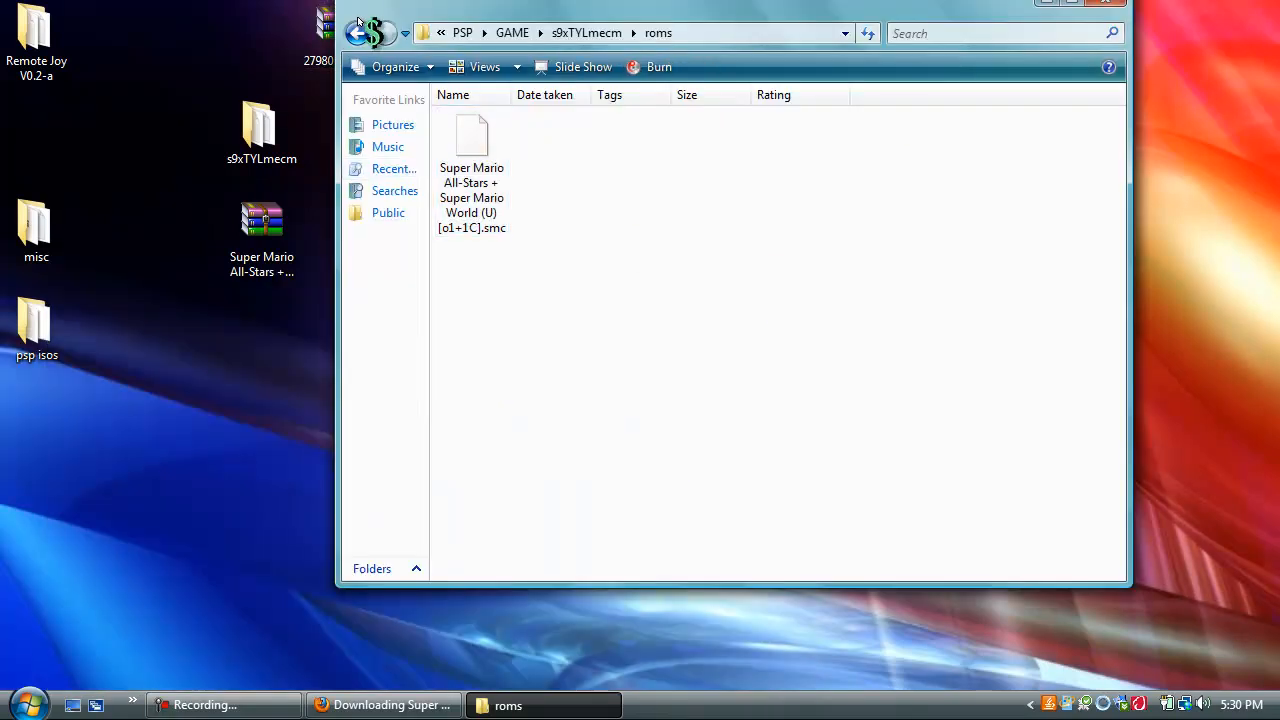
Revisit GAME > s9xTYLmecm > roms to verify the Super Mario ROM is there, then leave the window.
left_click(356, 30)
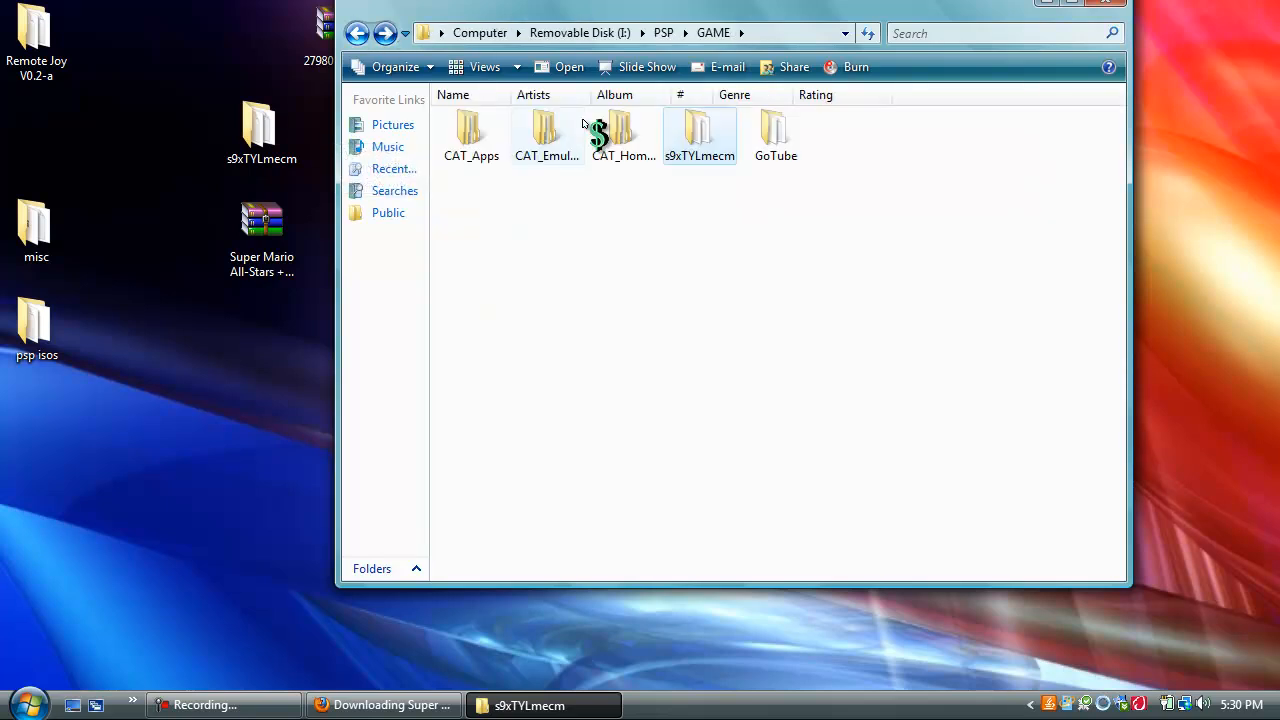
double_click(700, 136)
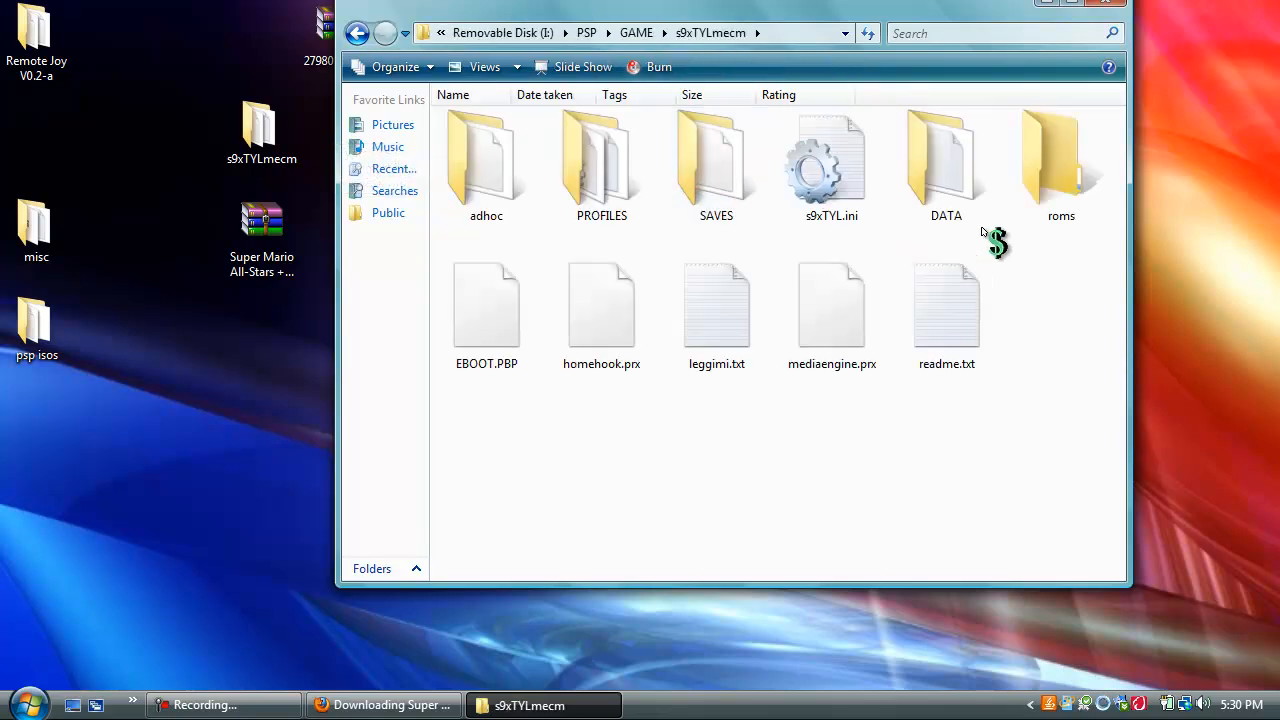
double_click(1060, 160)
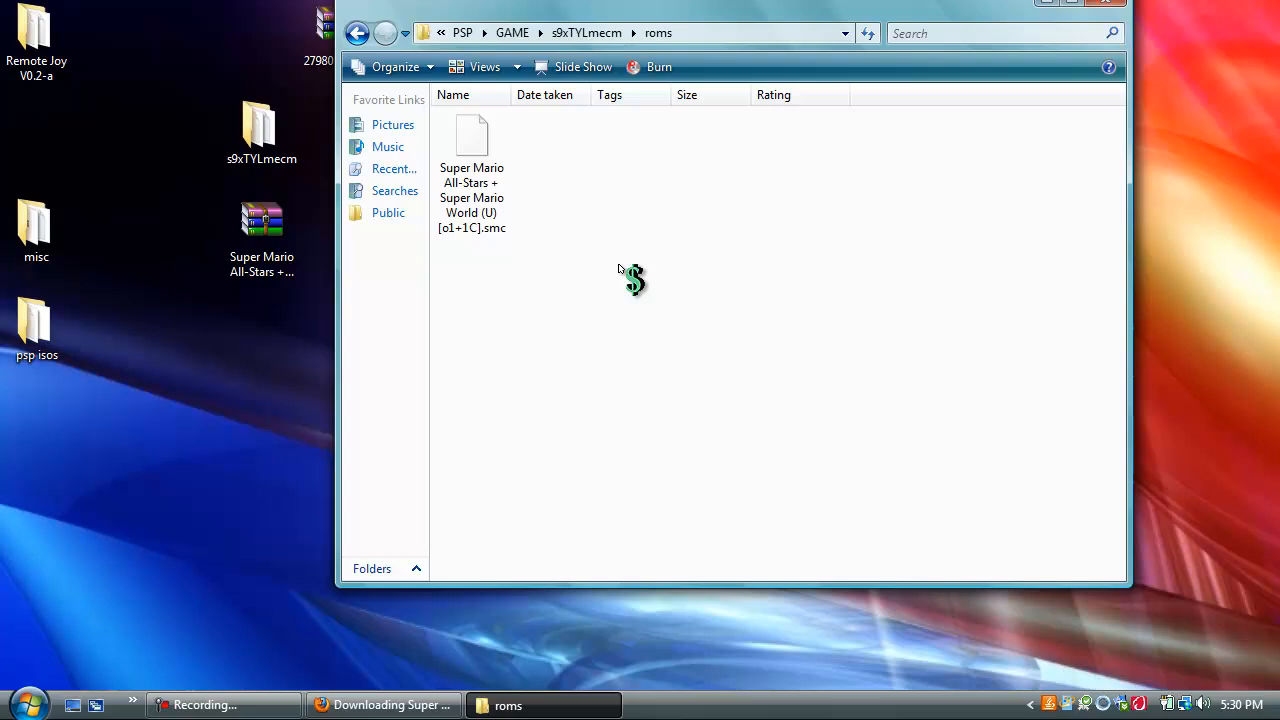
mouse_move(1076, 8)
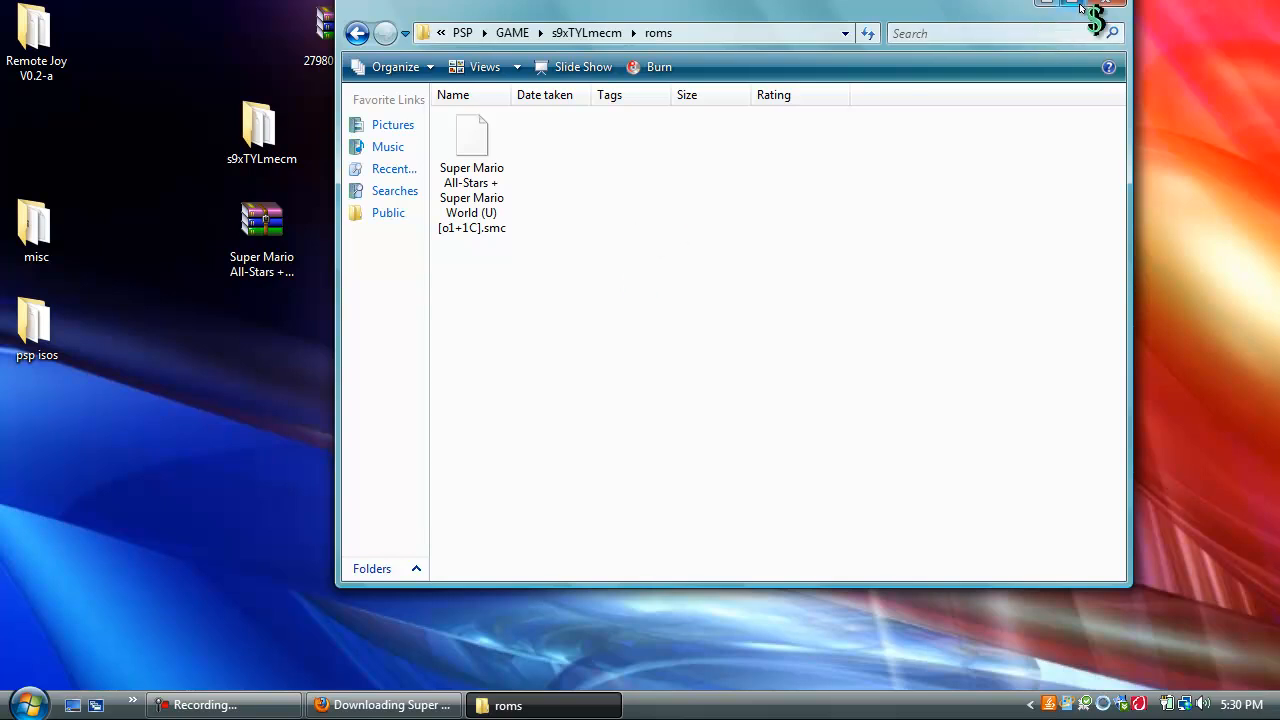
left_click(1072, 8)
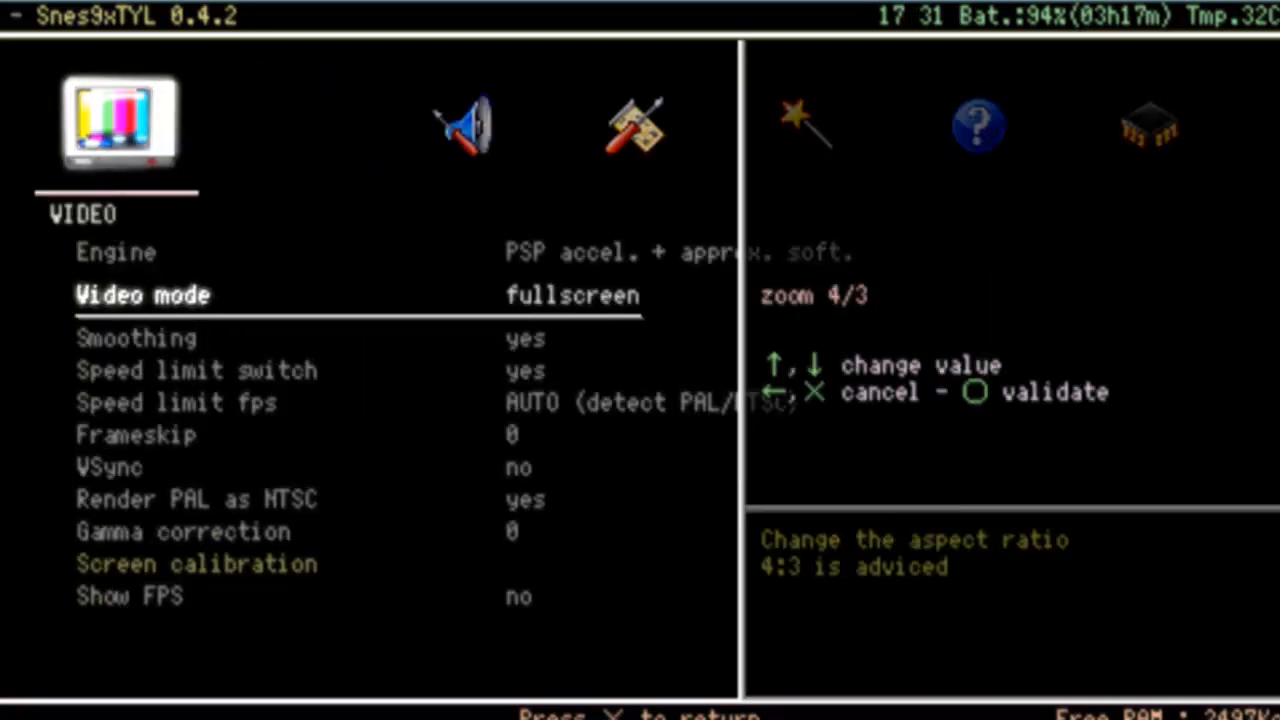
Exit the Snes9xTYL settings menu back into Super Mario World 1-1 running full-screen.
key("Down")
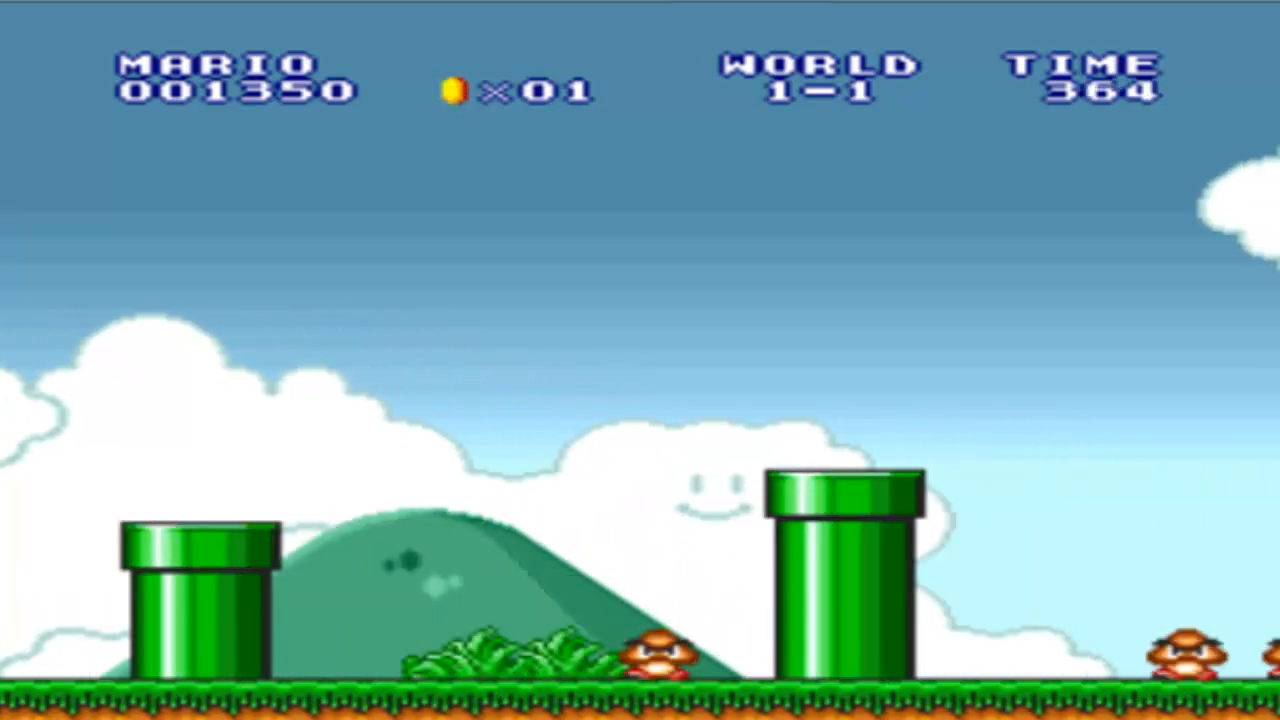
Run Mario right through World 1-1, jumping onto the pipe and reaching the brick blocks.
key("right")
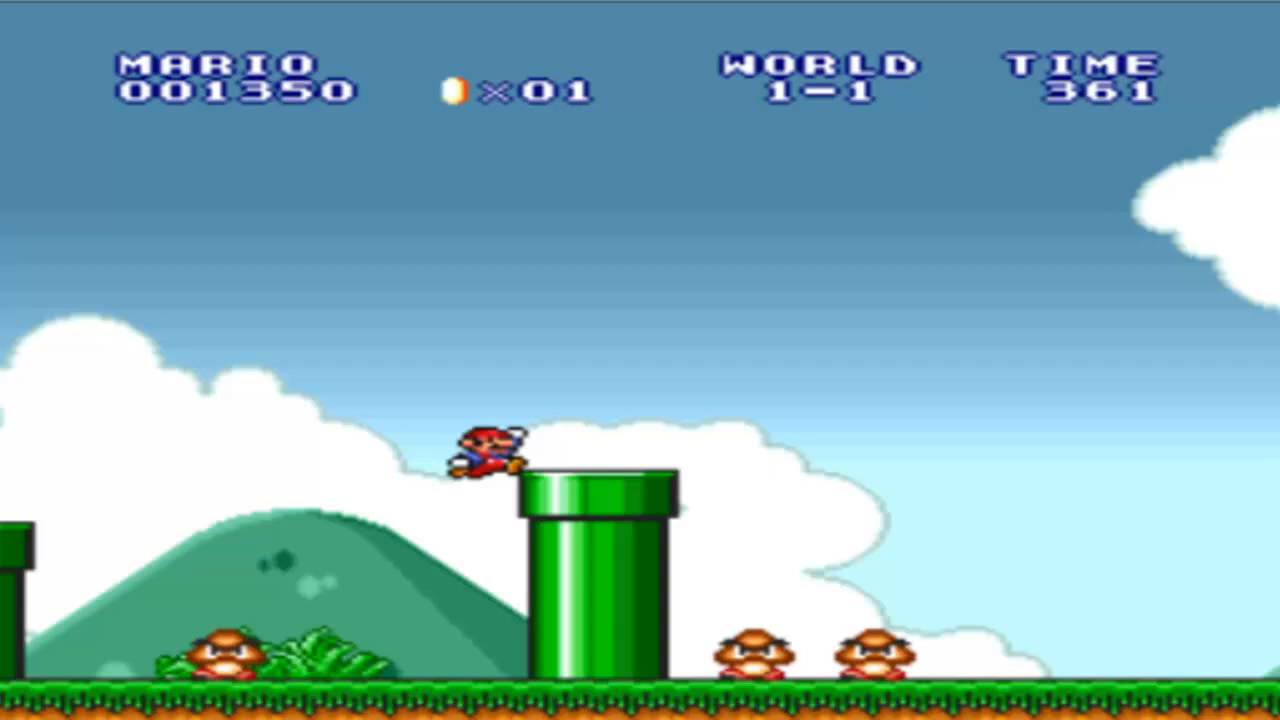
key("Right")
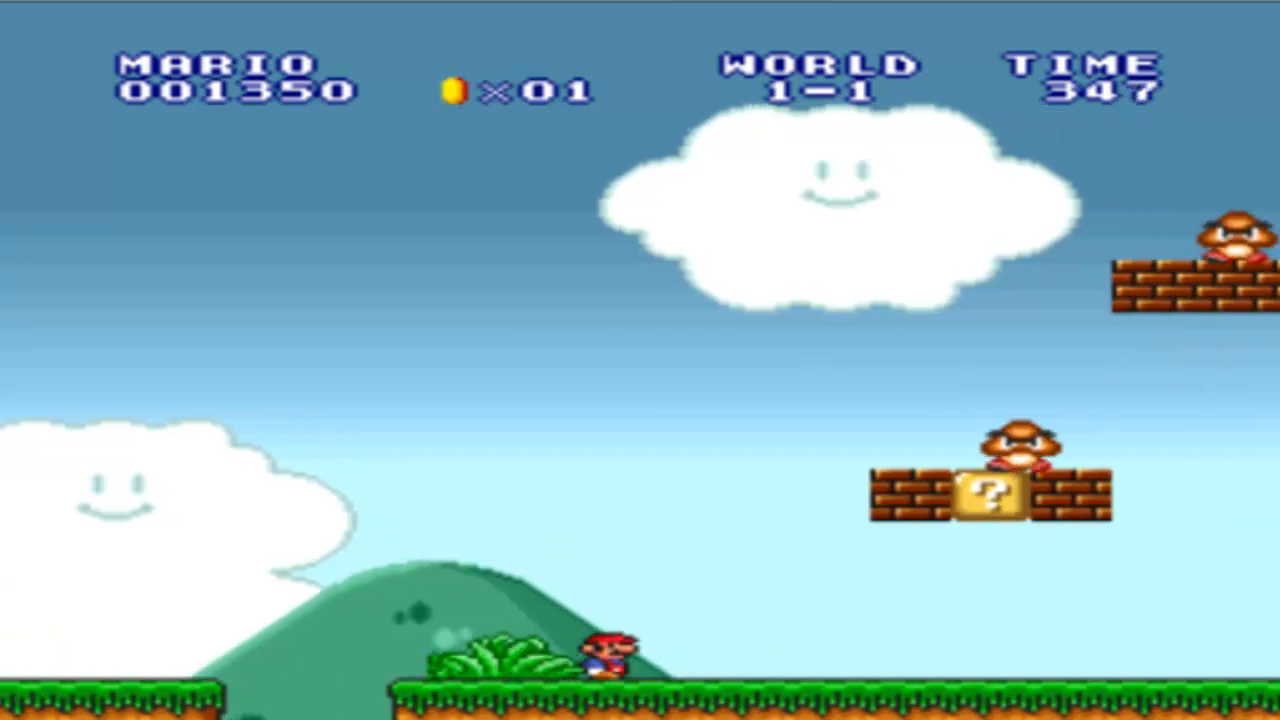
key("Right")
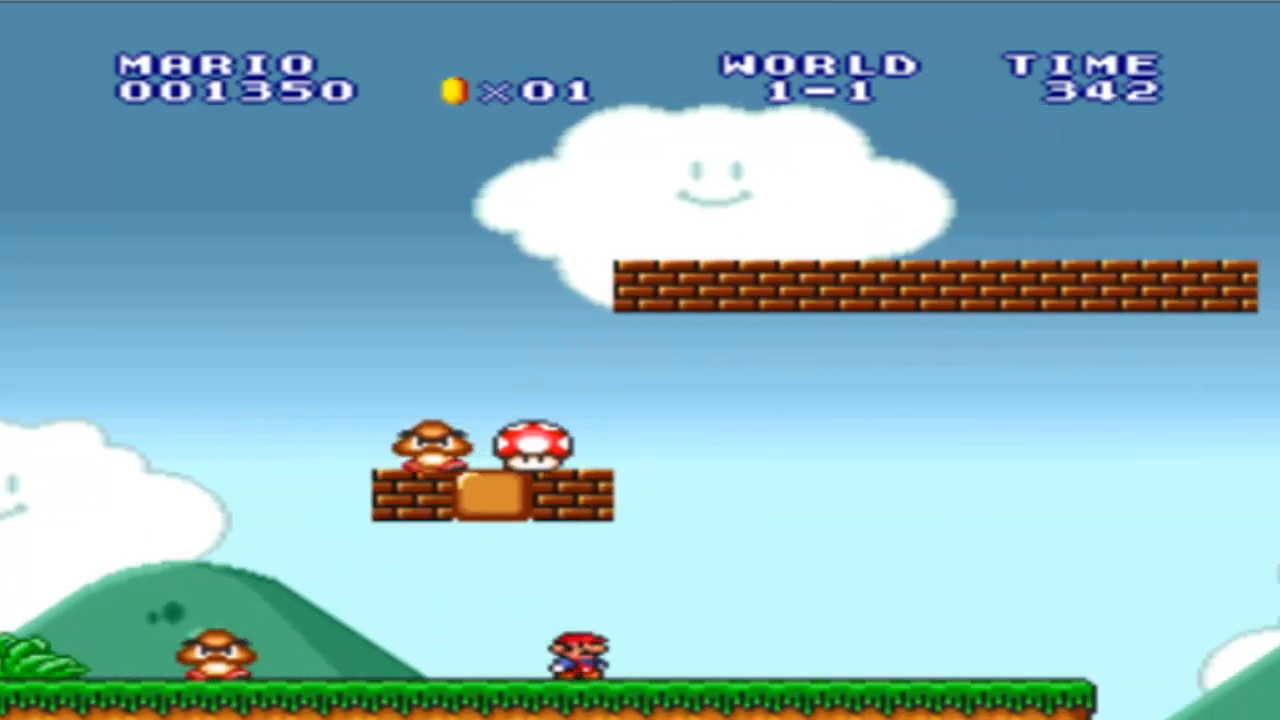